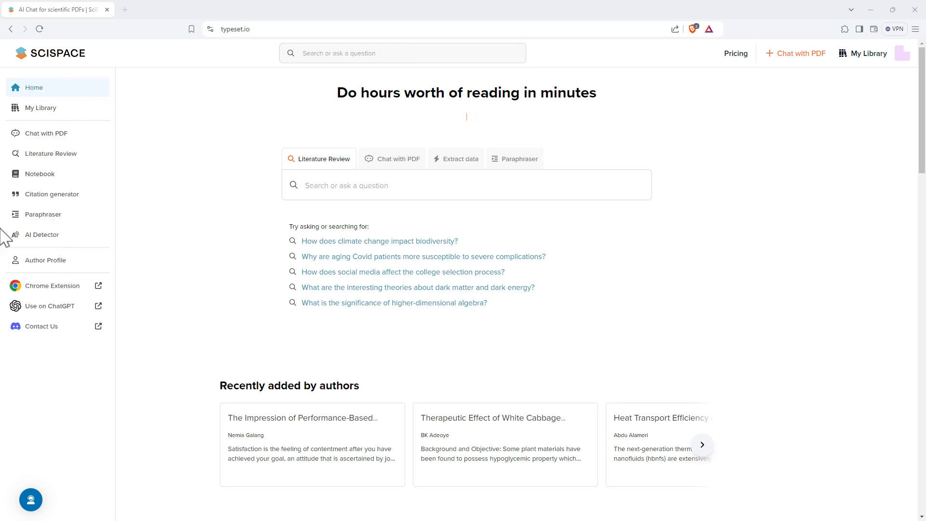
pyautogui.moveTo(47, 260)
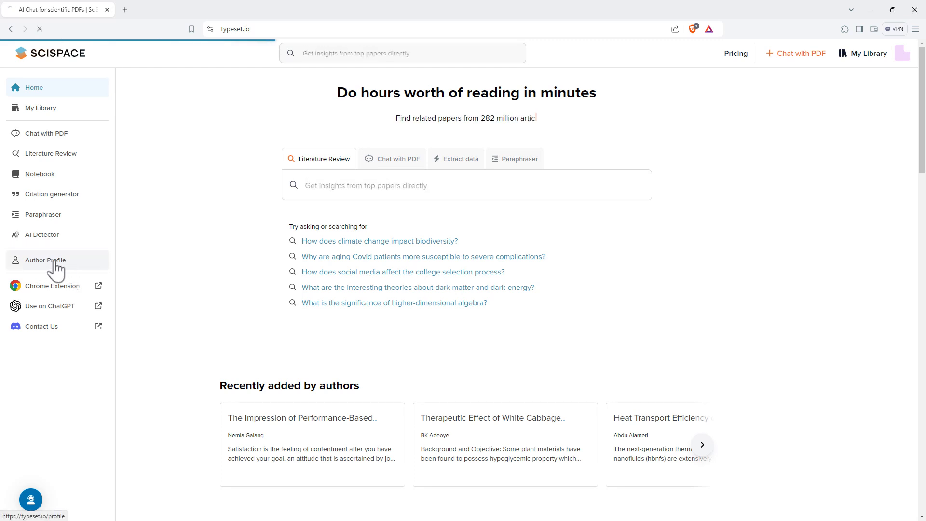
# Step: View the author profile's 19 publications and auto-generated video feature, then return home
pyautogui.click(46, 260)
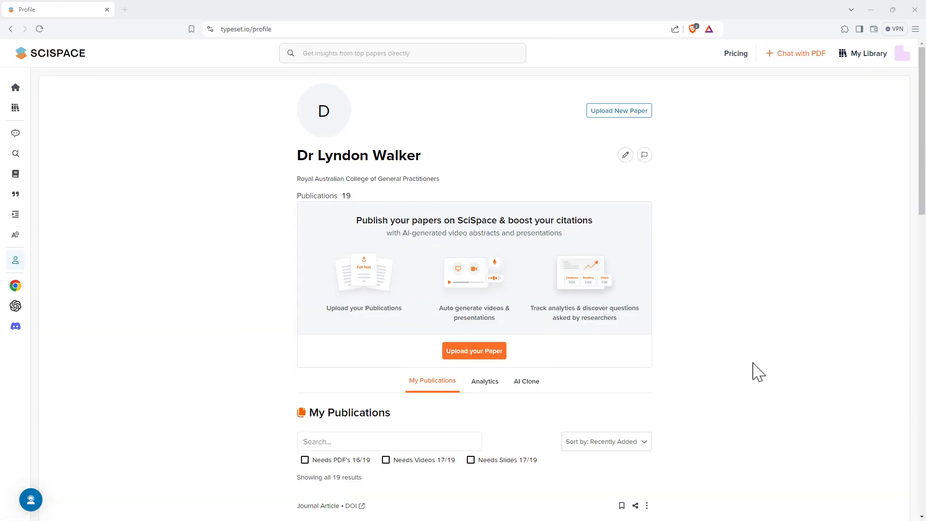
pyautogui.moveTo(464, 321)
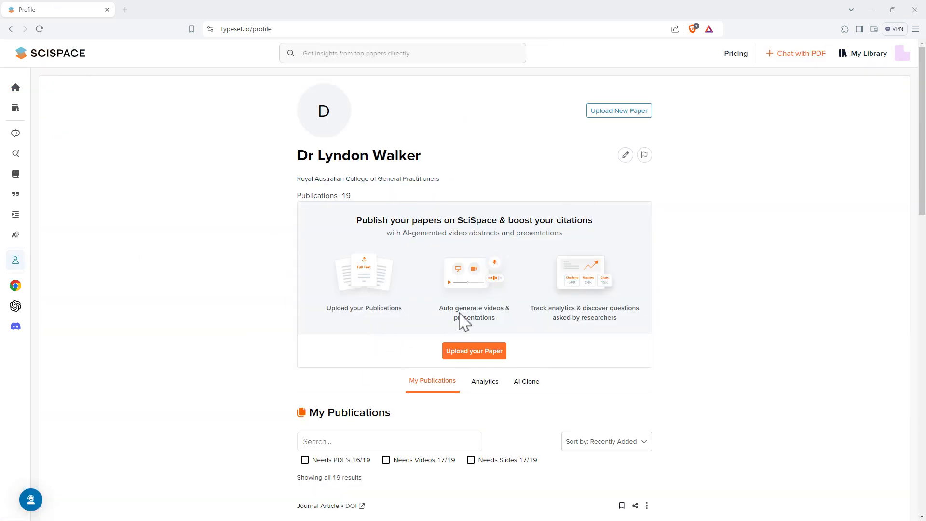
pyautogui.moveTo(468, 366)
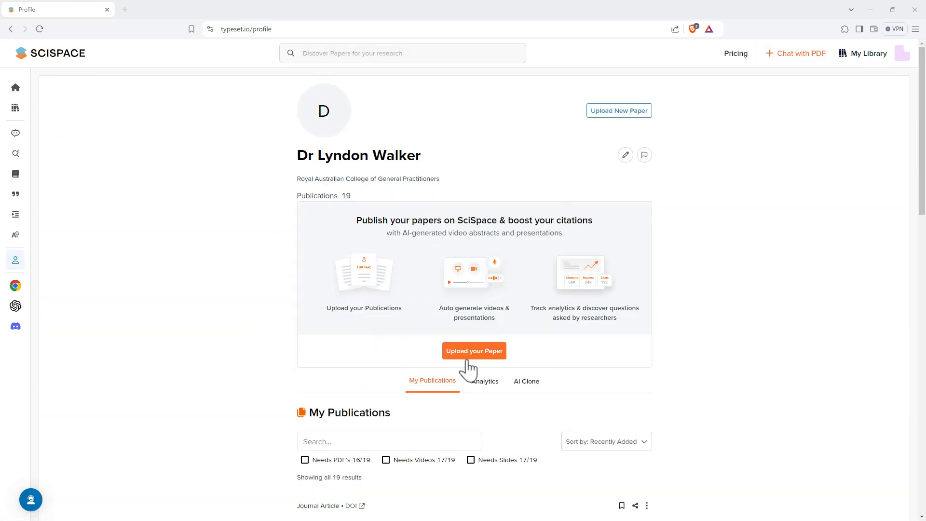
pyautogui.moveTo(530, 392)
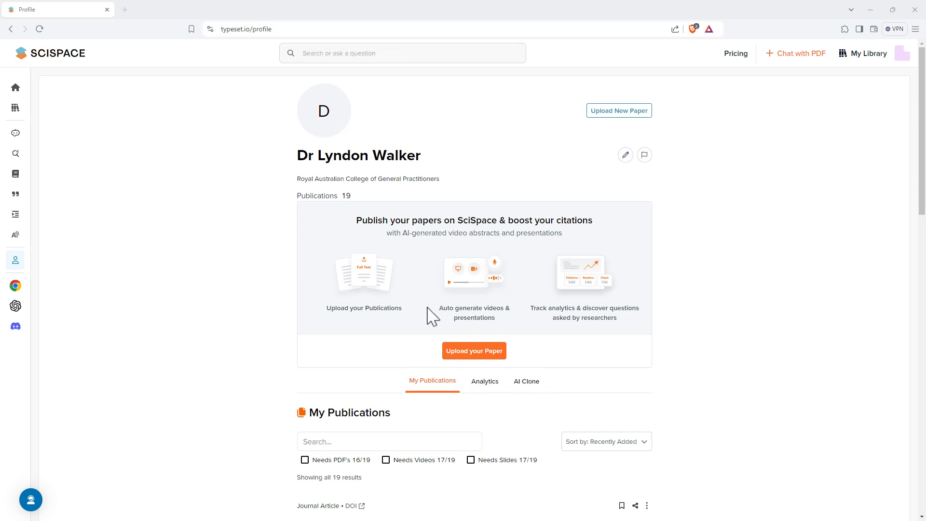
pyautogui.doubleClick(479, 318)
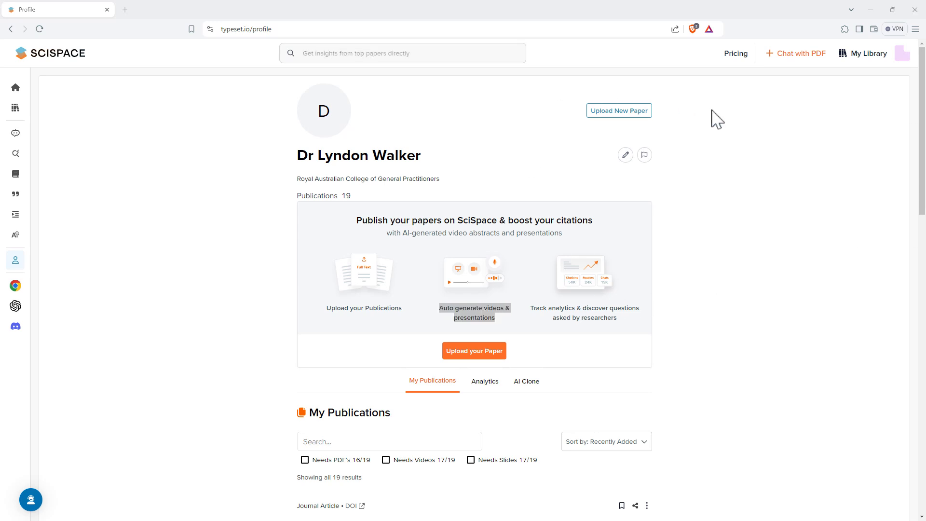
pyautogui.moveTo(821, 195)
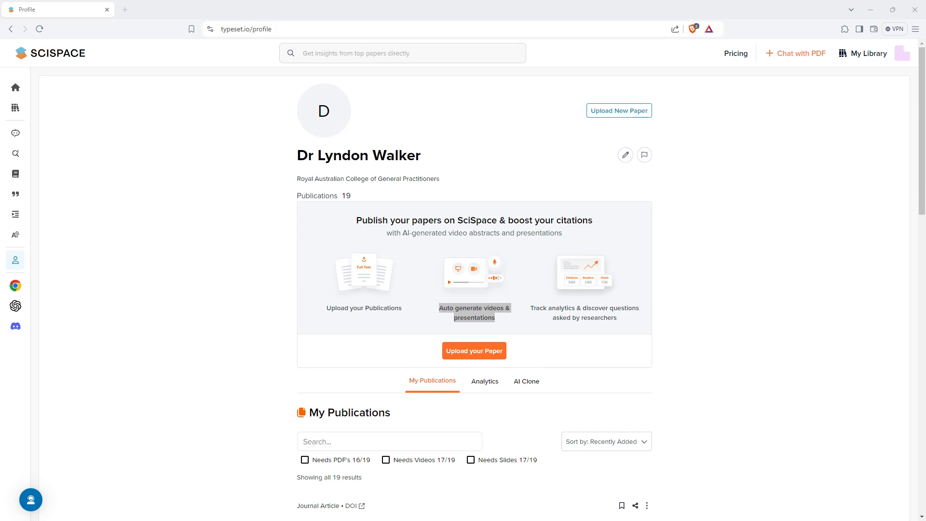
pyautogui.click(15, 86)
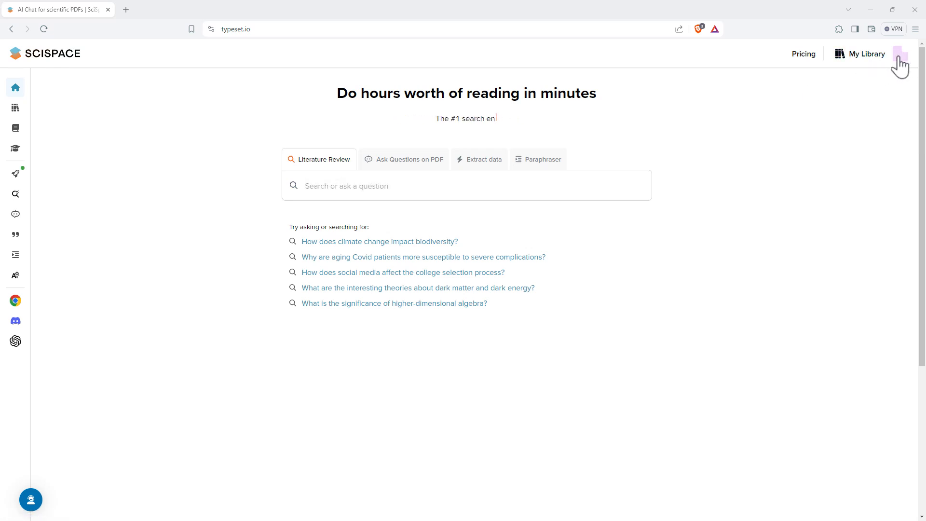
pyautogui.moveTo(667, 60)
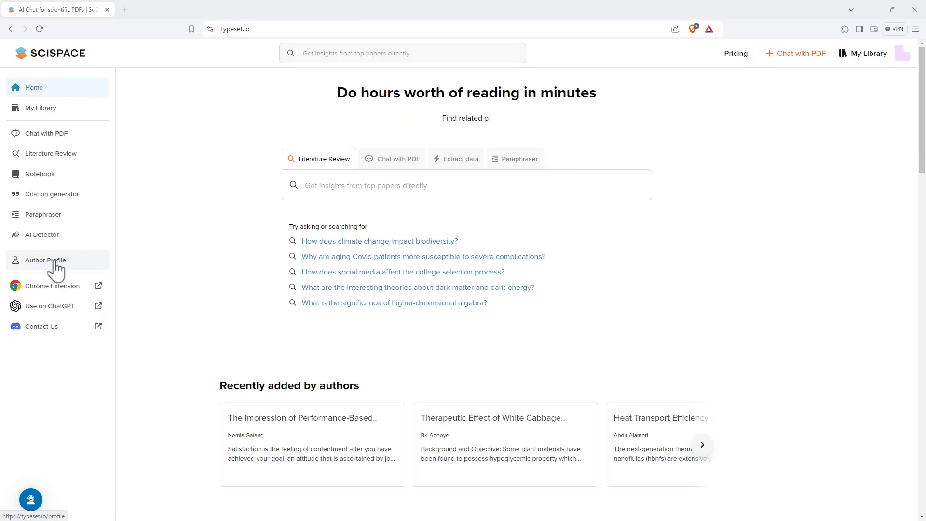
# Step: Search author profiles for 'Lyndon Walker' and browse the 60,599 matching results
pyautogui.click(46, 260)
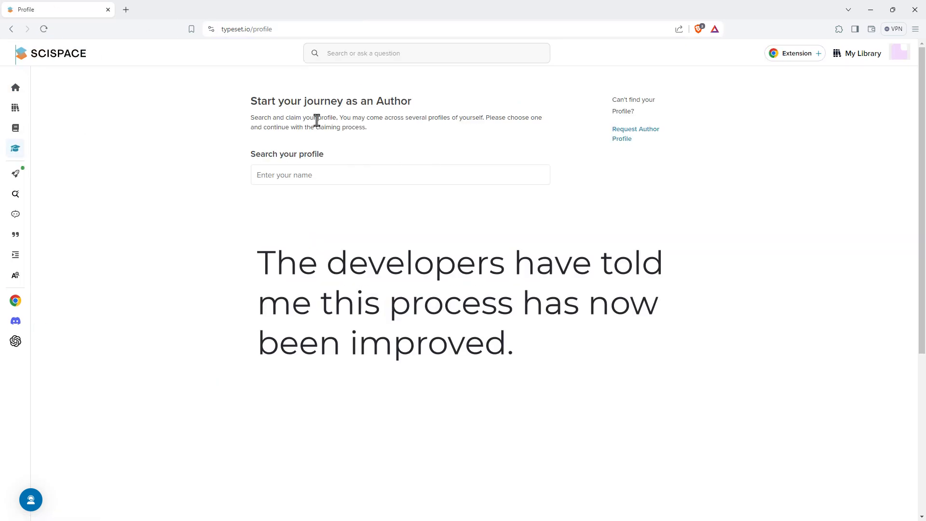
pyautogui.moveTo(382, 143)
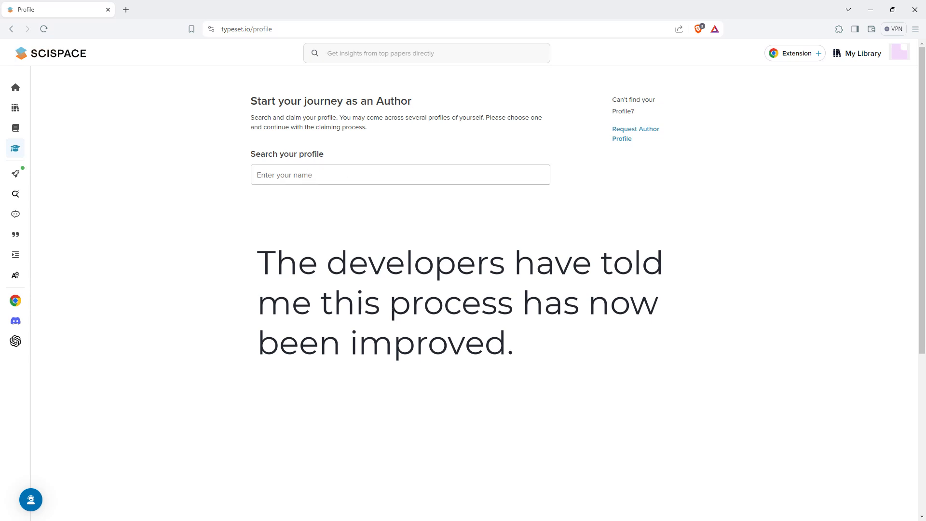
pyautogui.write('Lyndon Walker')
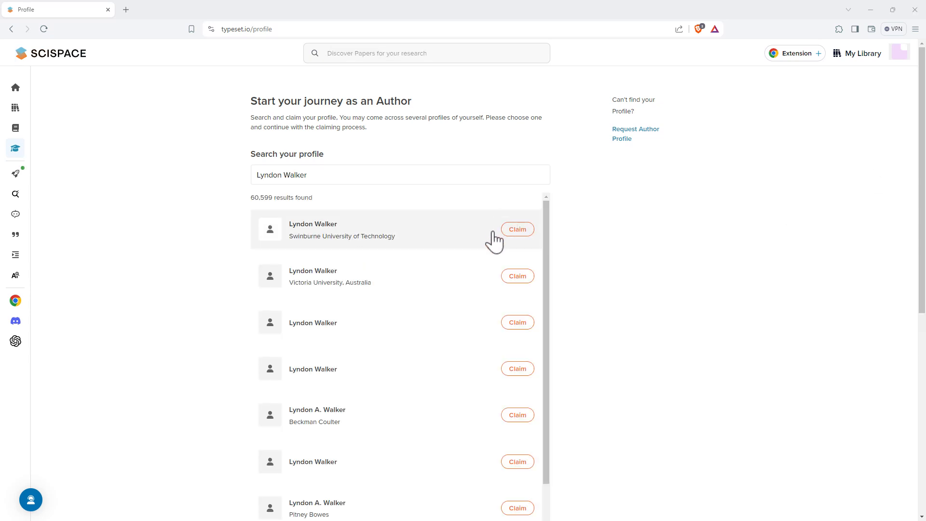
pyautogui.scroll(-3)
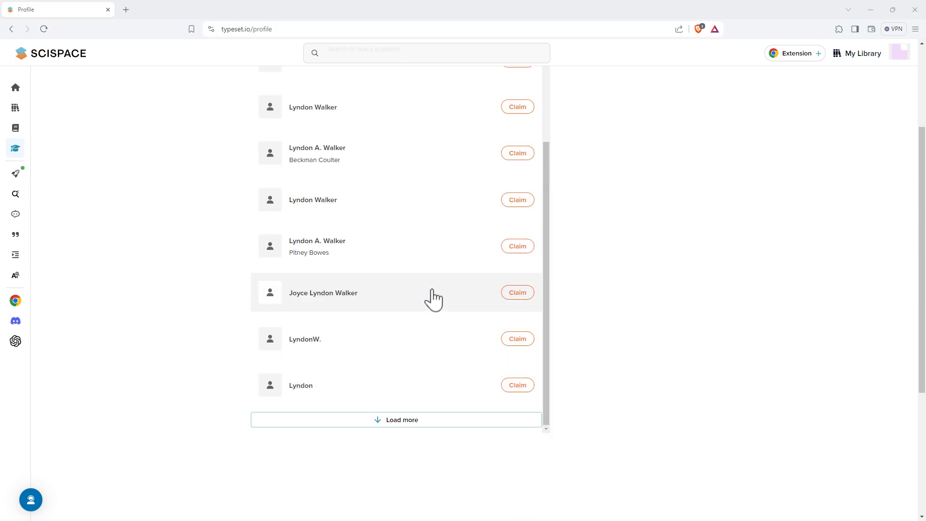
pyautogui.scroll(3)
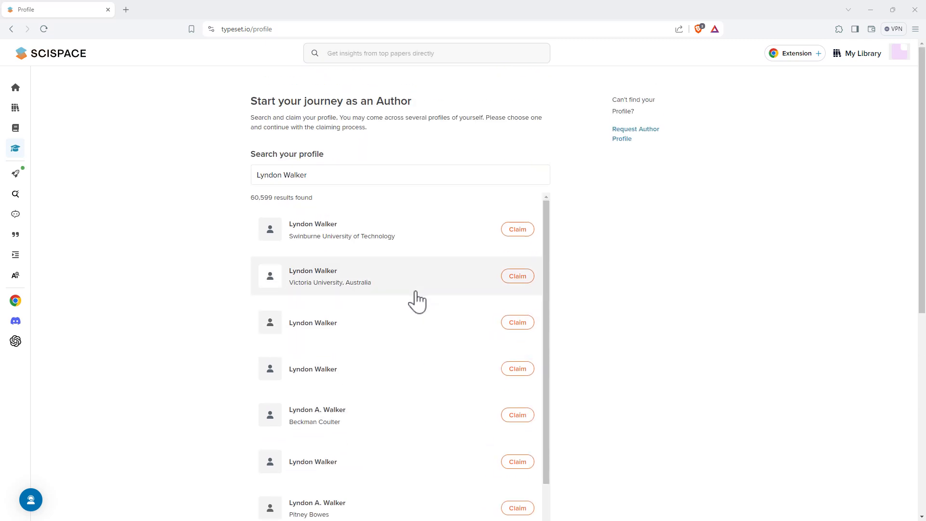
pyautogui.moveTo(458, 240)
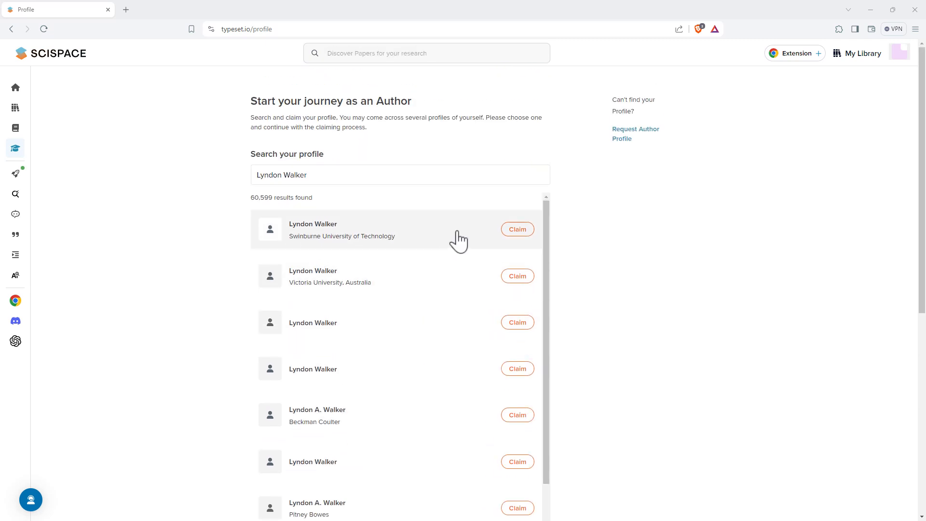
# Step: Claim the Swinburne University of Technology profile, reaching the institutional email form
pyautogui.click(516, 229)
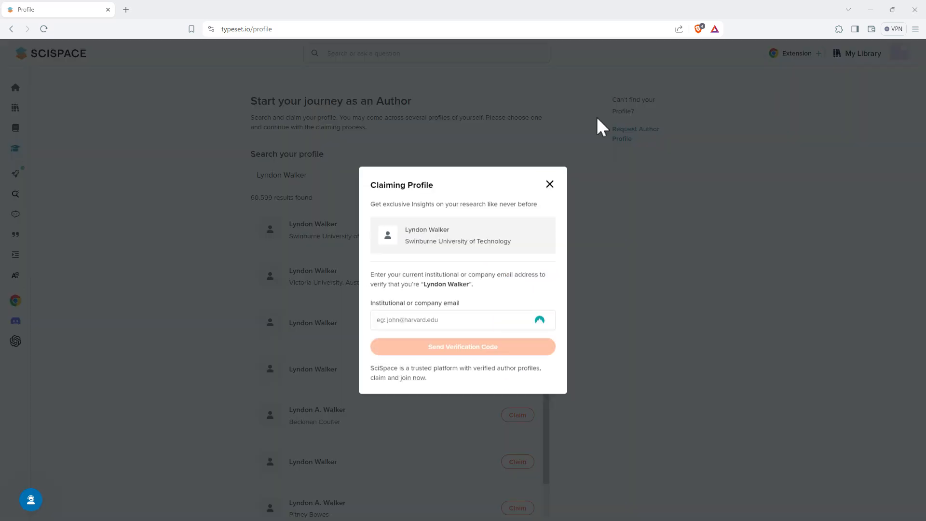
pyautogui.moveTo(409, 250)
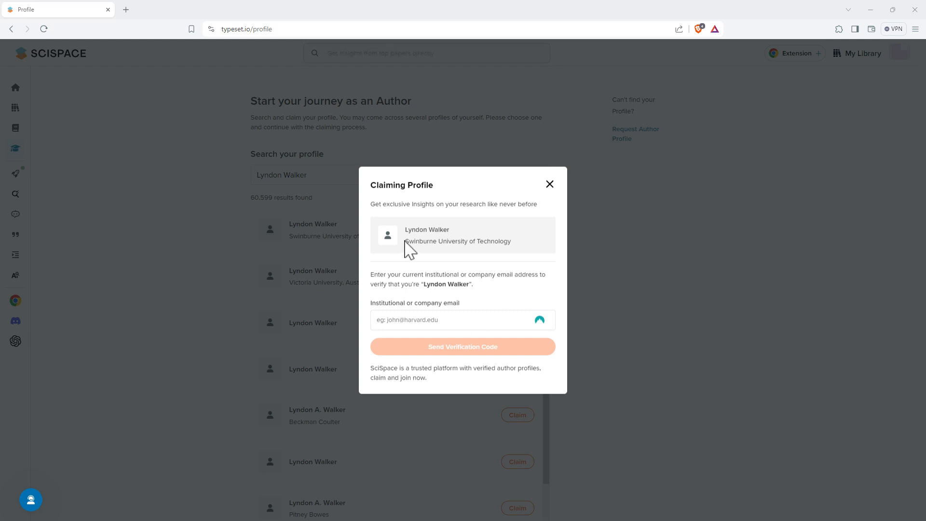
pyautogui.doubleClick(458, 241)
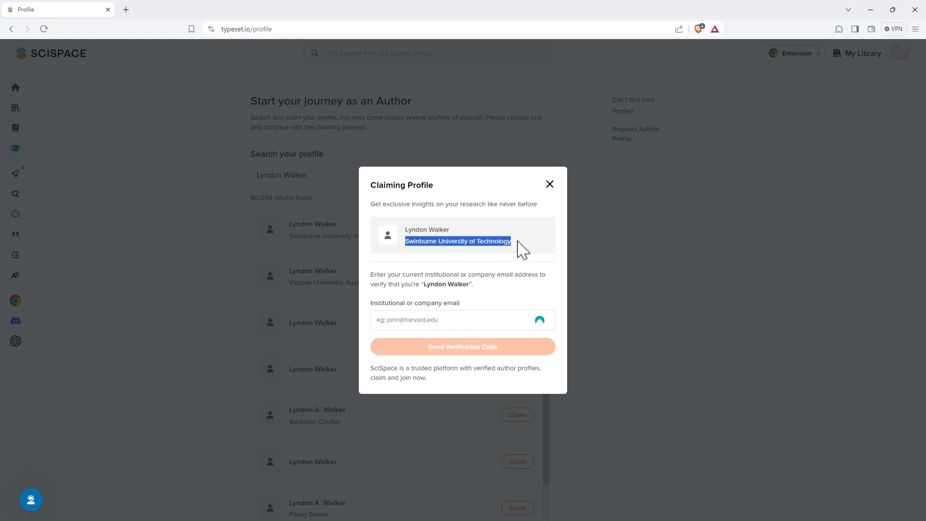
pyautogui.moveTo(488, 276)
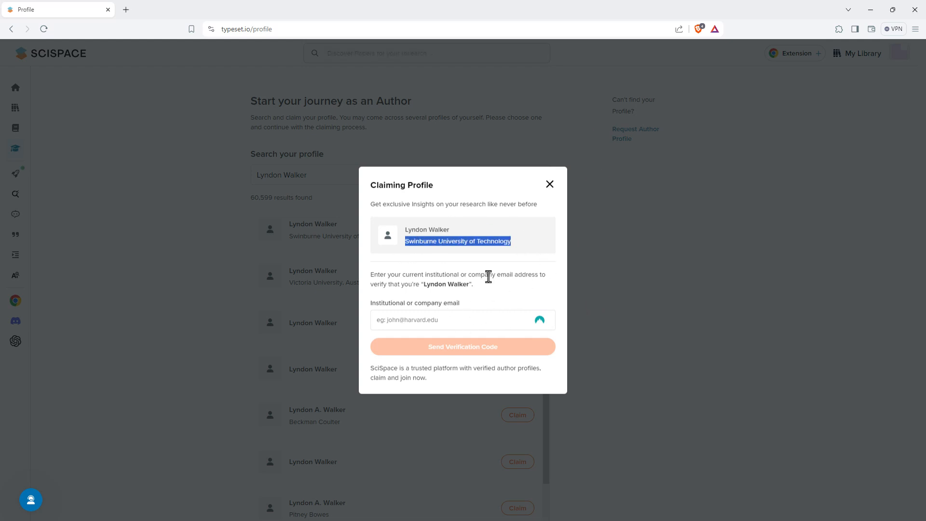
pyautogui.moveTo(295, 207)
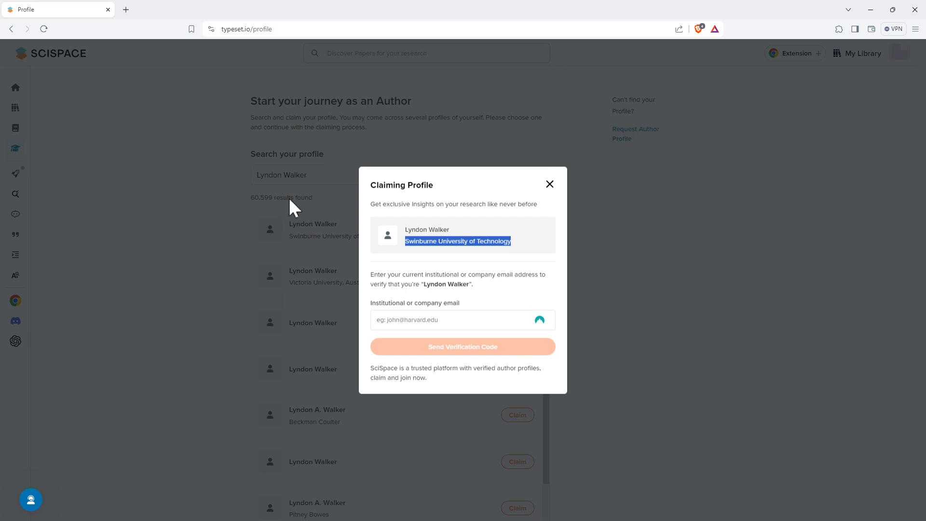
pyautogui.moveTo(341, 250)
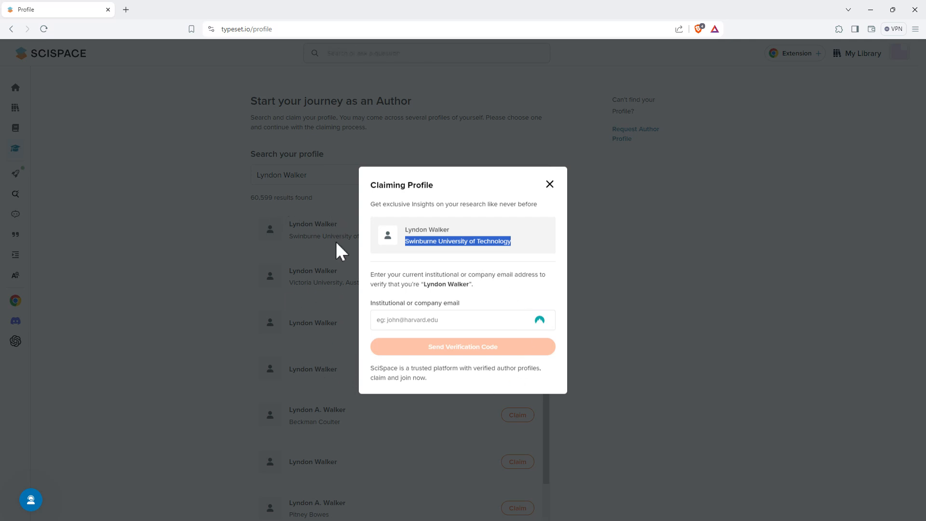
pyautogui.moveTo(324, 274)
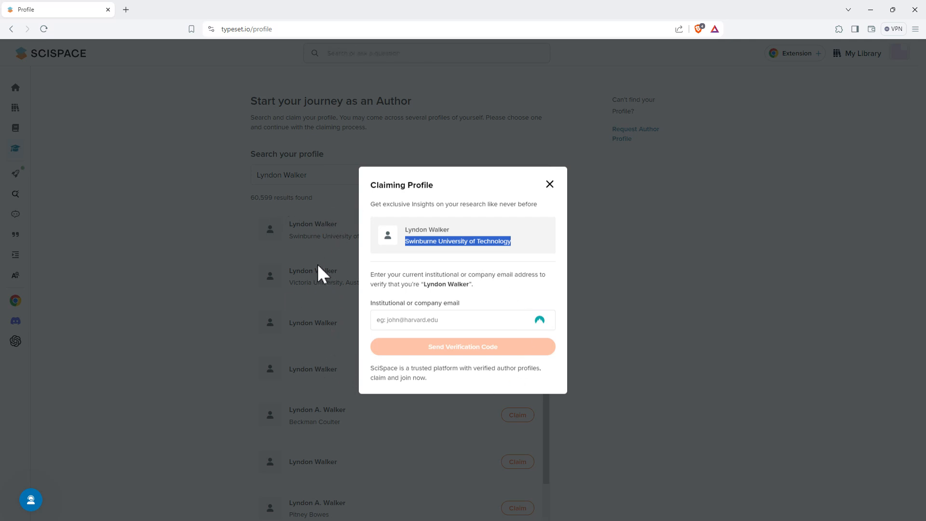
pyautogui.moveTo(328, 240)
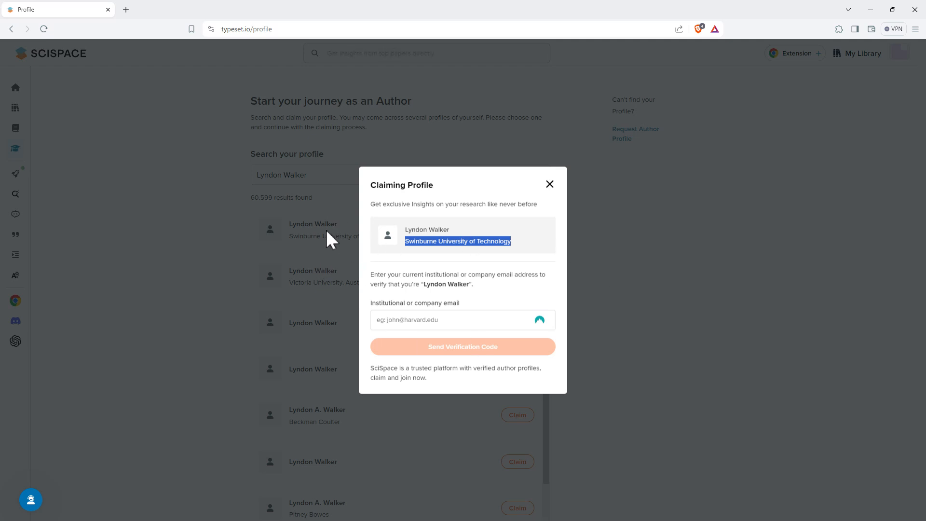
pyautogui.moveTo(315, 249)
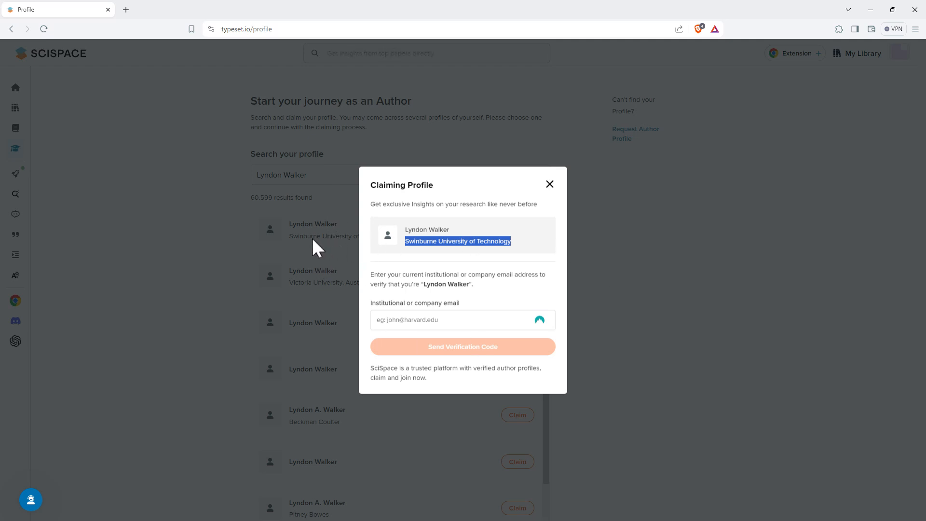
pyautogui.moveTo(521, 203)
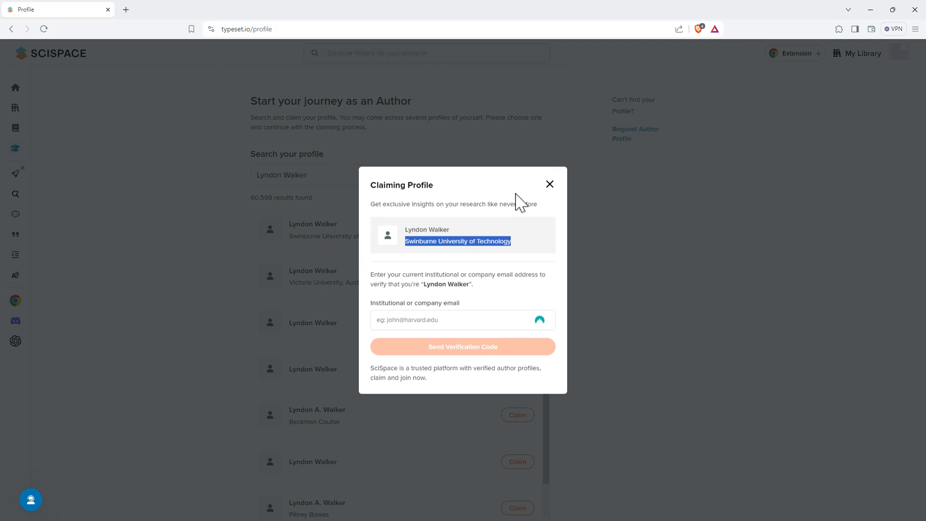
pyautogui.moveTo(602, 147)
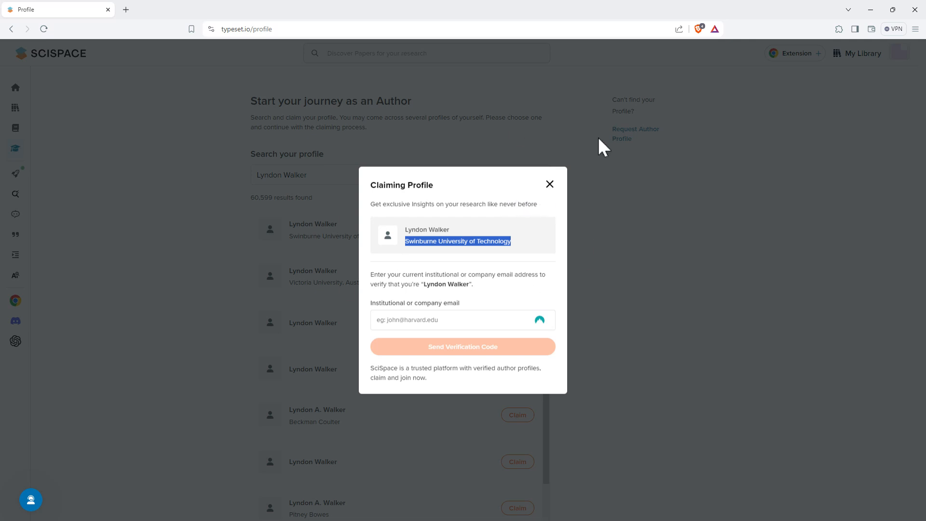
pyautogui.moveTo(549, 184)
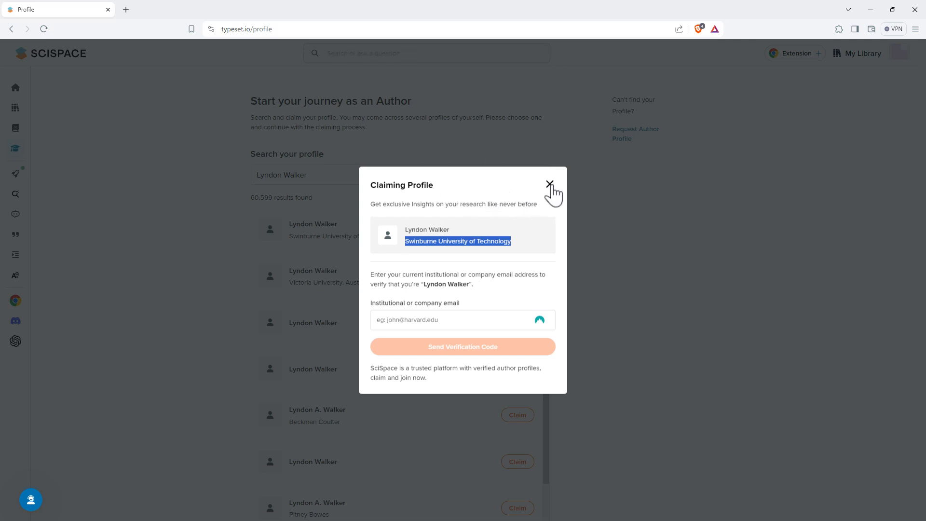
pyautogui.click(549, 184)
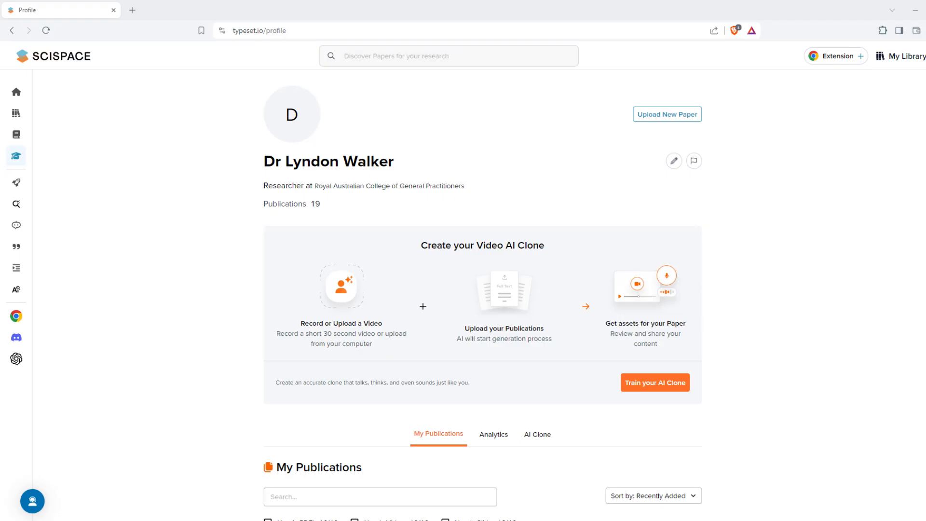
pyautogui.moveTo(341, 197)
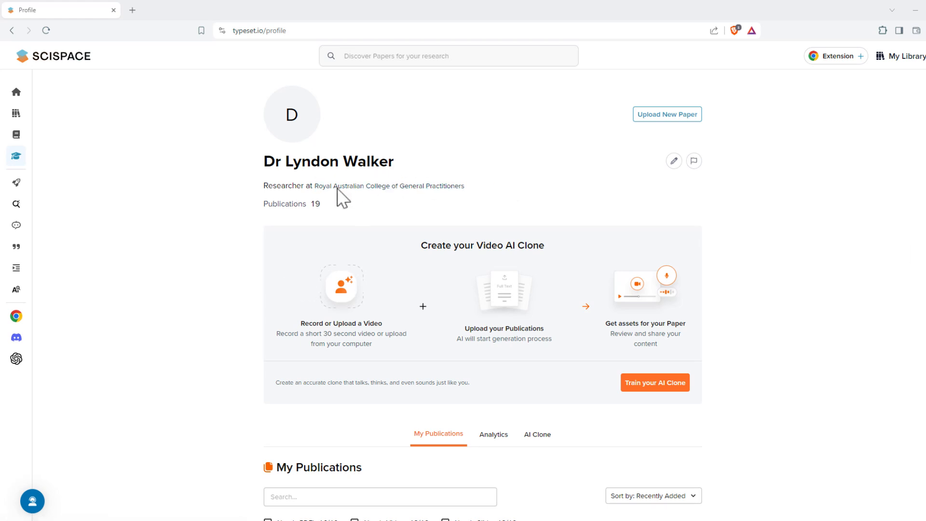
pyautogui.moveTo(420, 192)
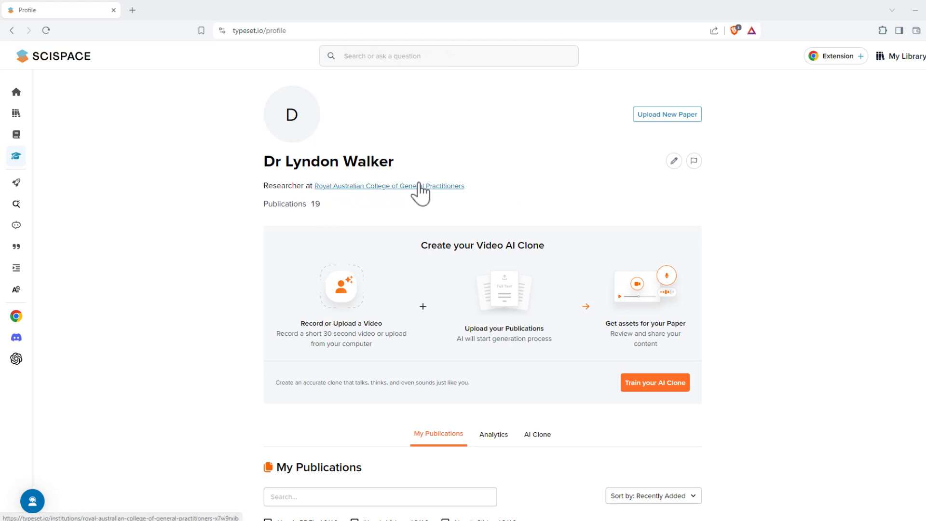
pyautogui.moveTo(477, 203)
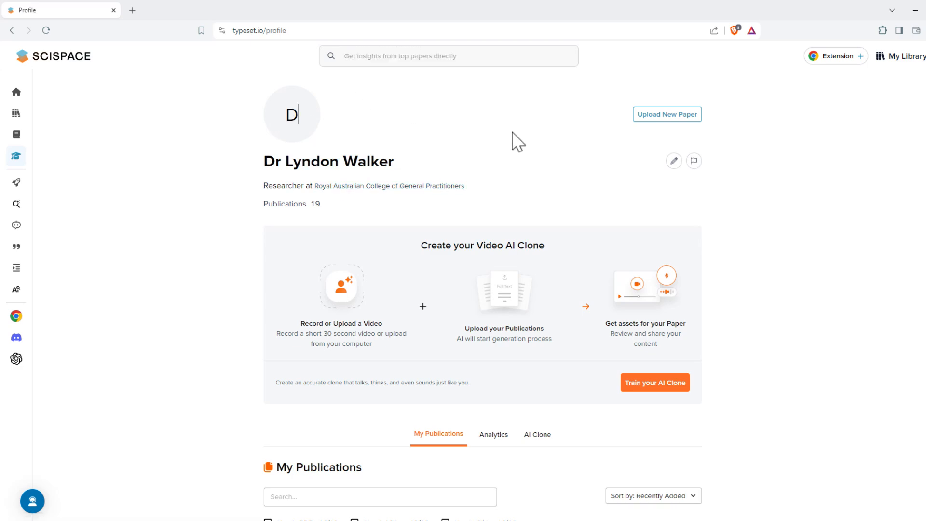
pyautogui.moveTo(485, 194)
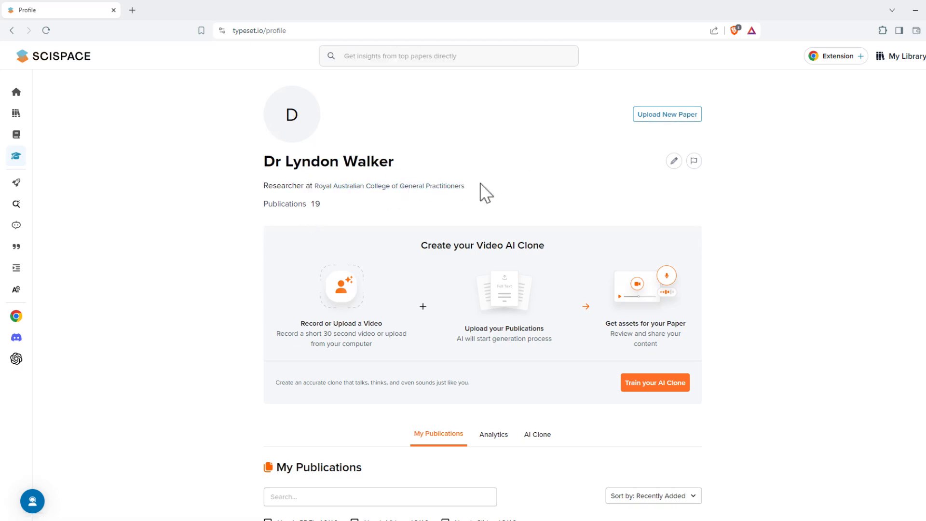
pyautogui.scroll(-3)
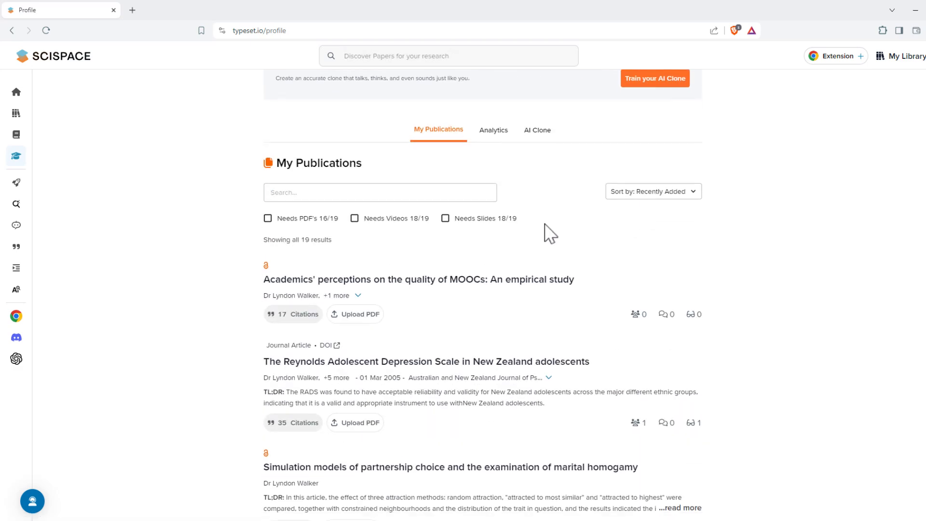
pyautogui.scroll(3)
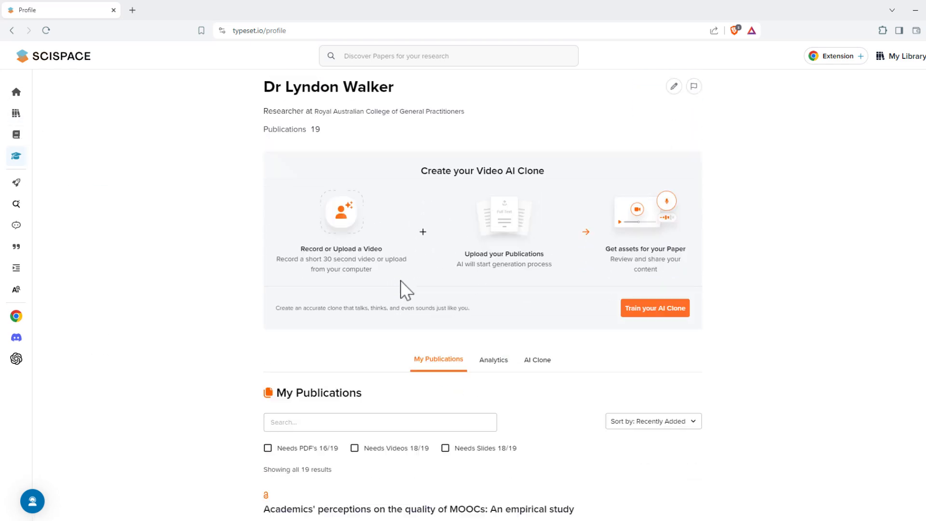
pyautogui.scroll(-3)
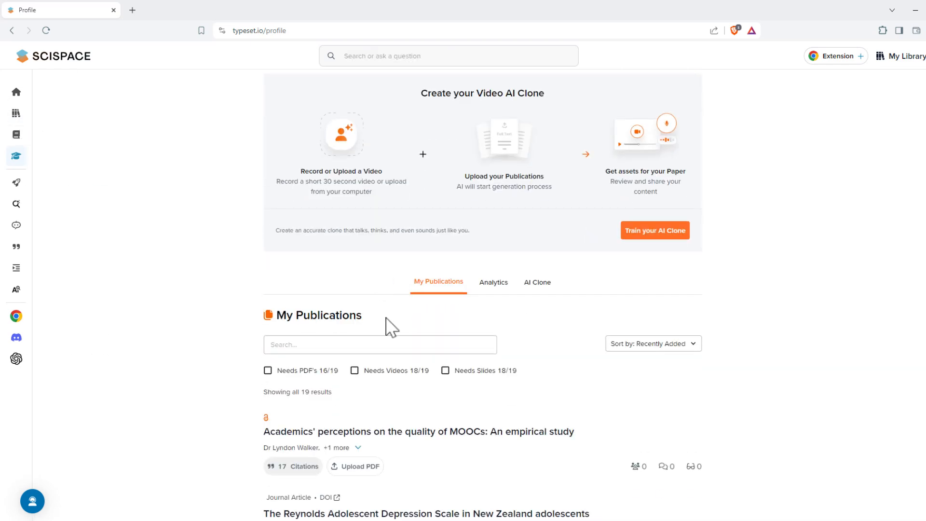
pyautogui.scroll(-3)
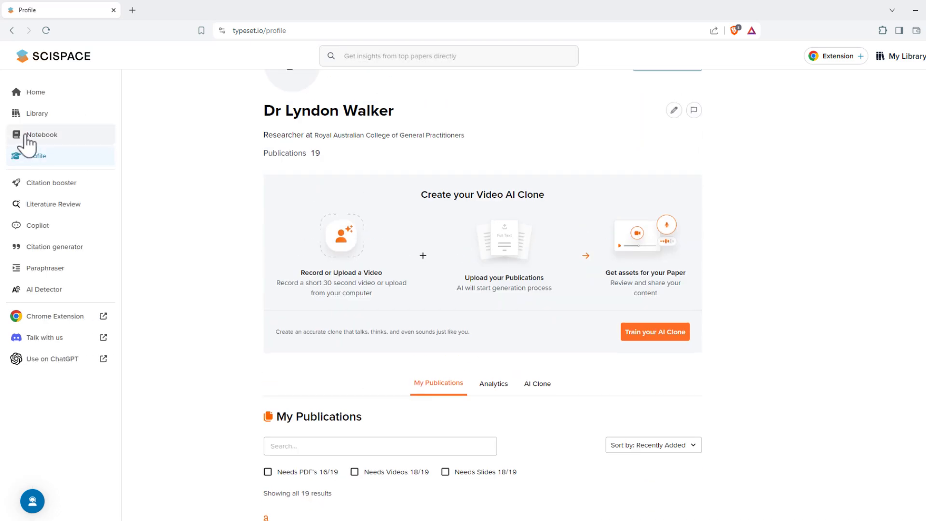
# Step: Open My Library and browse its 7 files, including lyndonthesis.pdf
pyautogui.click(36, 113)
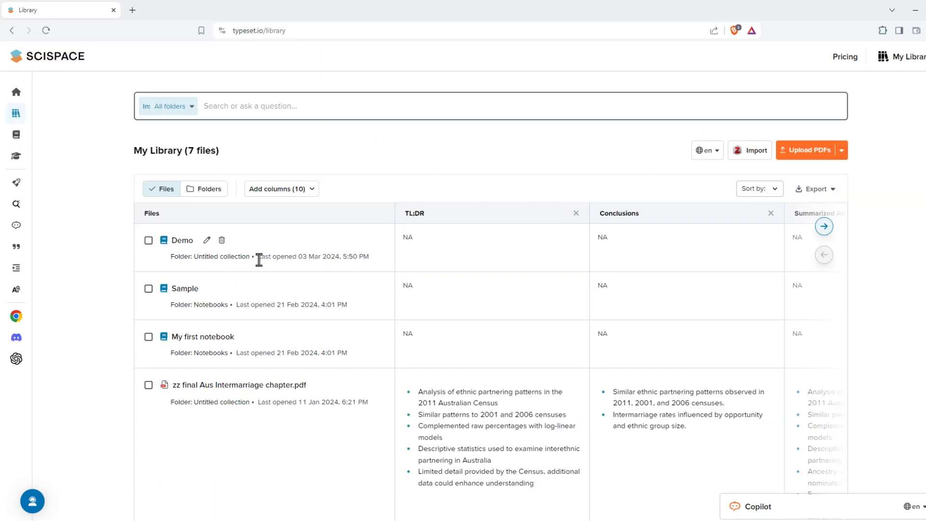
pyautogui.scroll(-3)
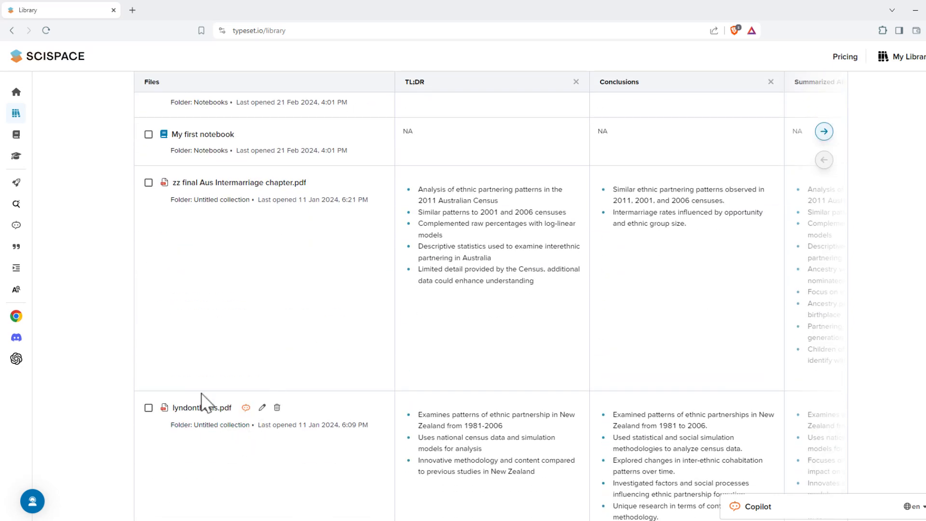
pyautogui.scroll(-3)
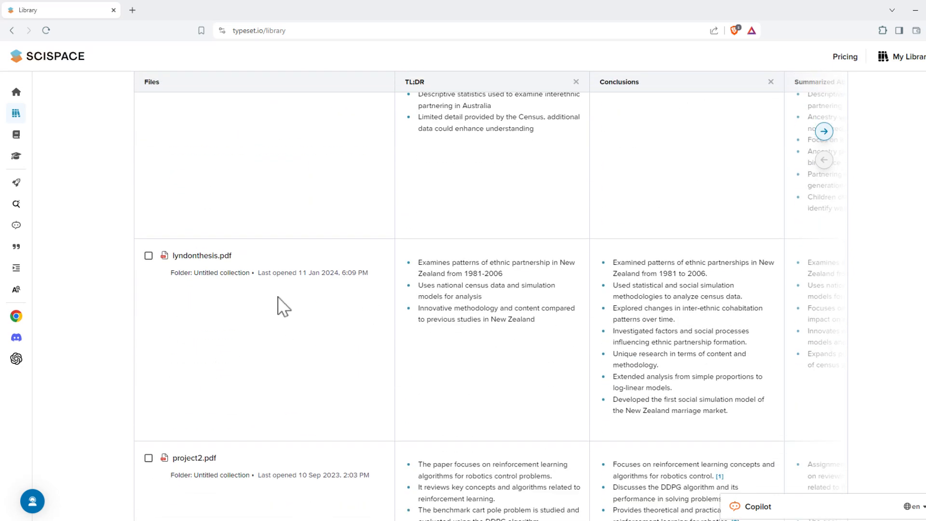
pyautogui.scroll(3)
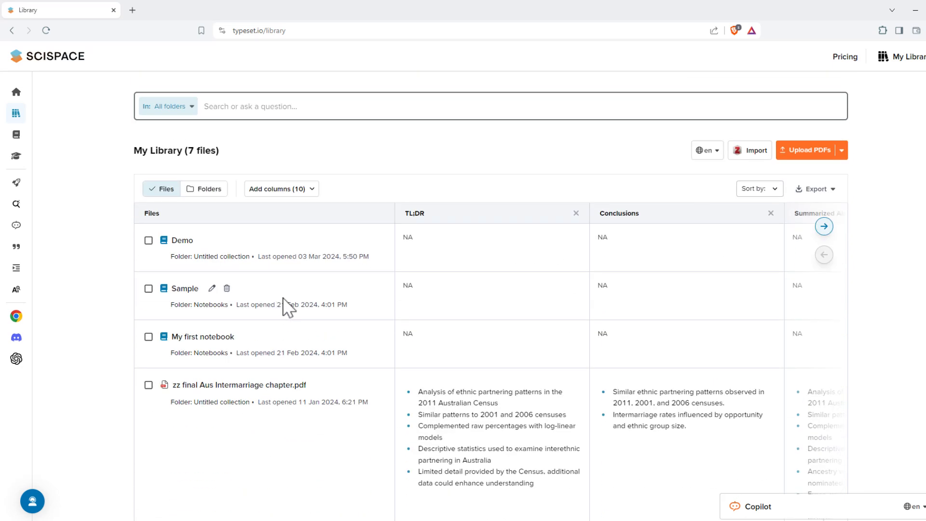
pyautogui.moveTo(253, 279)
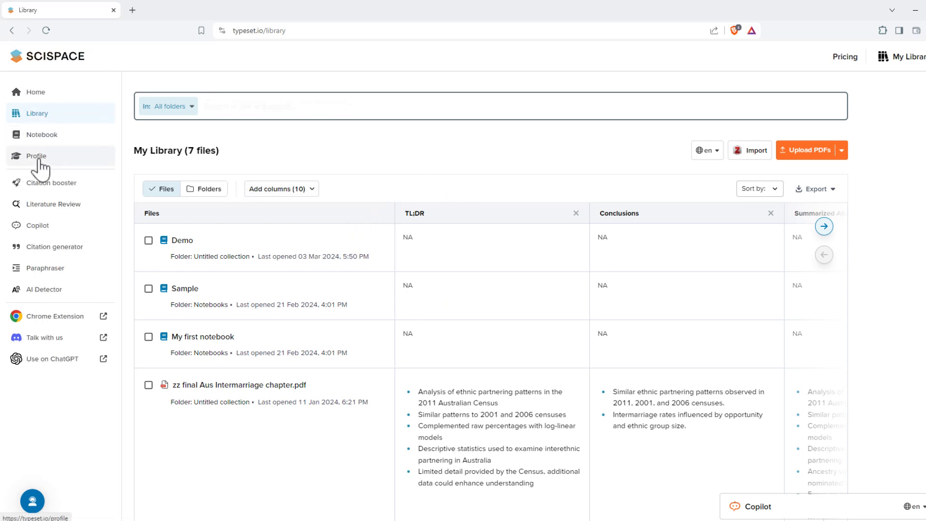
pyautogui.click(36, 155)
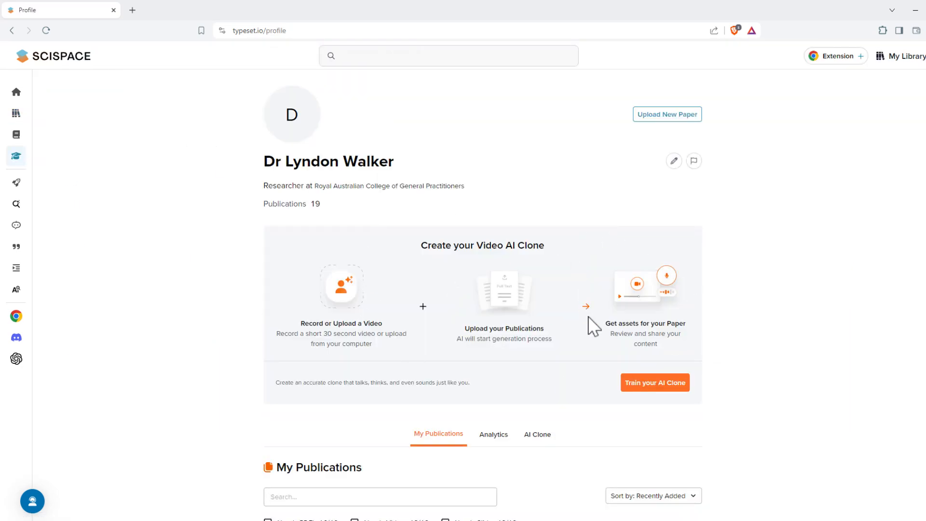
pyautogui.scroll(-3)
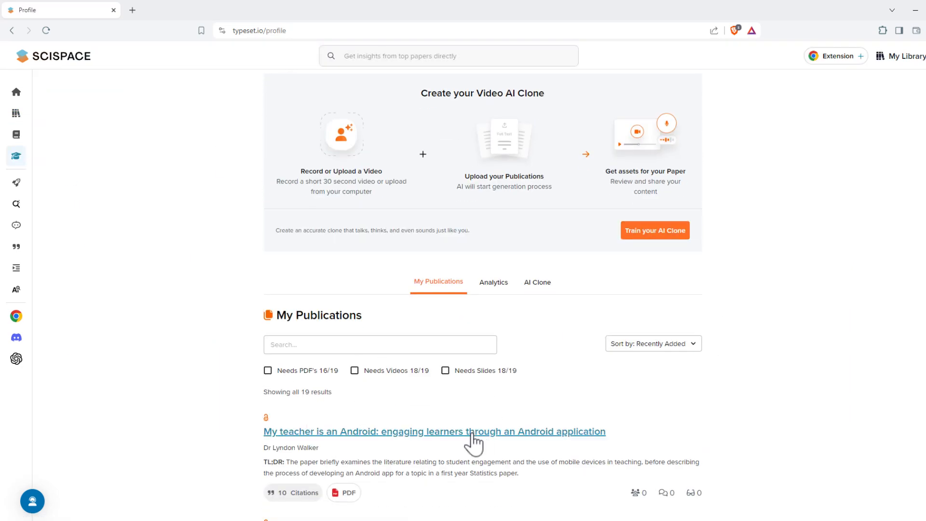
pyautogui.scroll(3)
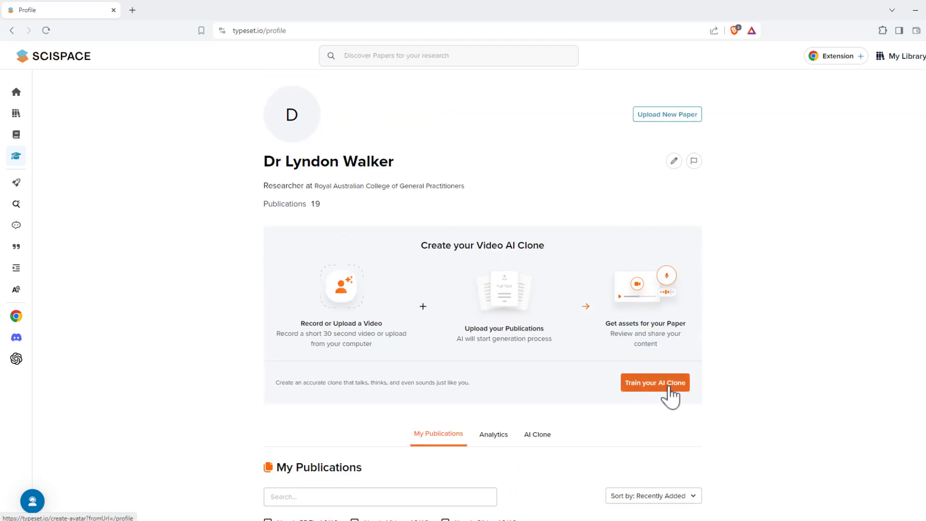
pyautogui.moveTo(342, 357)
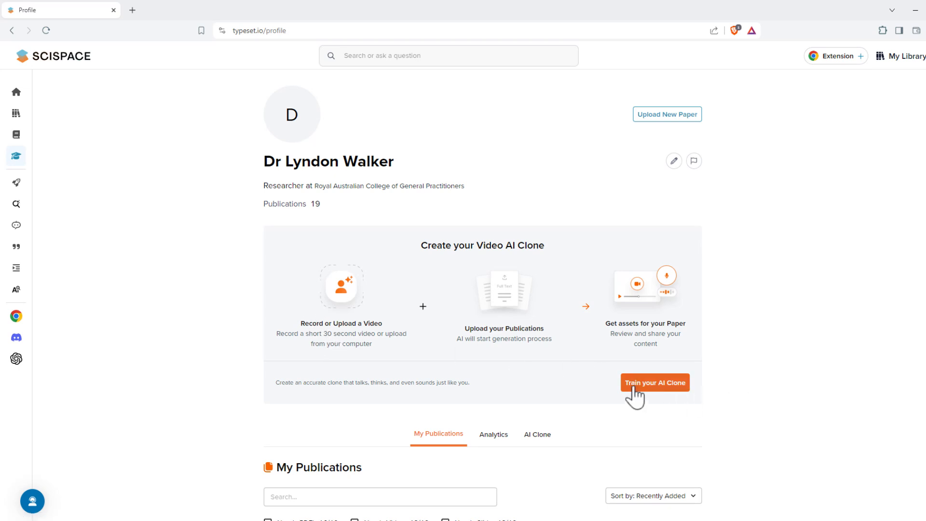
pyautogui.moveTo(393, 356)
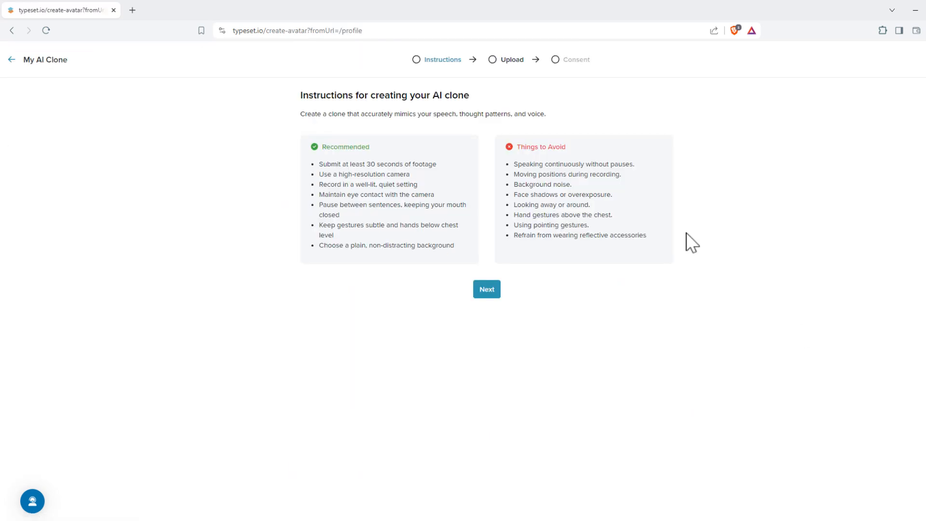
pyautogui.moveTo(350, 246)
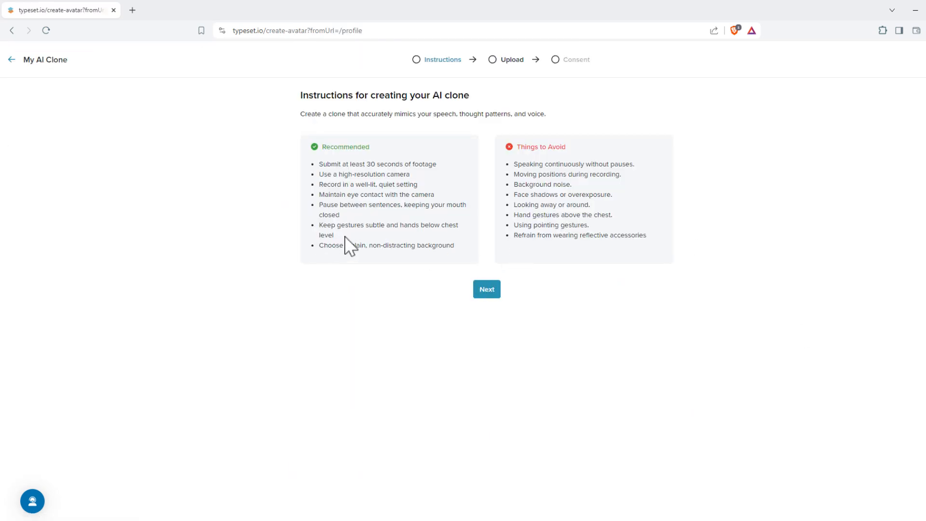
pyautogui.moveTo(385, 154)
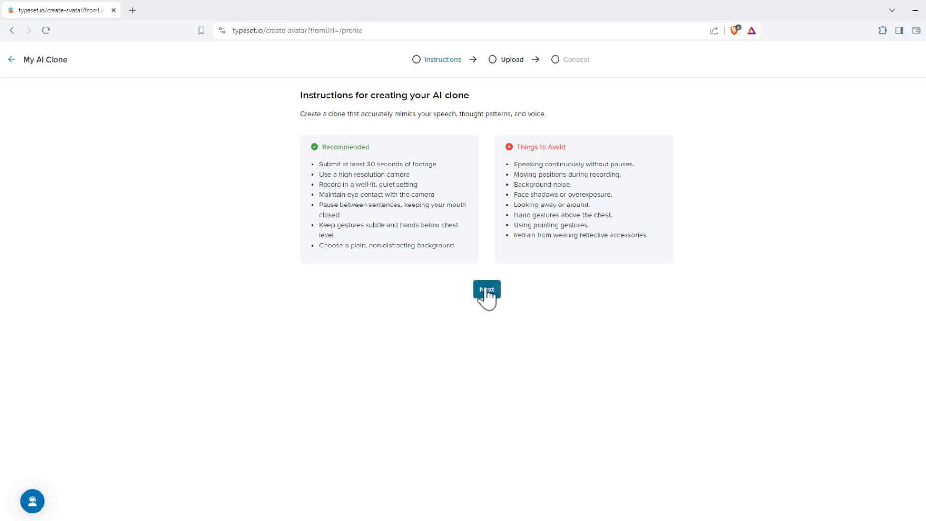
# Step: Advance past the AI clone instructions to the 30-second camera recording step
pyautogui.click(486, 290)
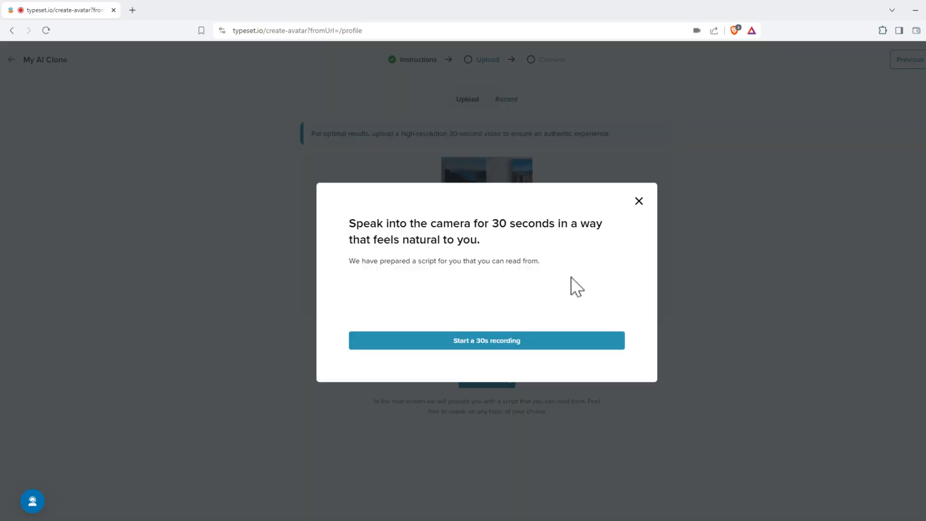
pyautogui.moveTo(472, 216)
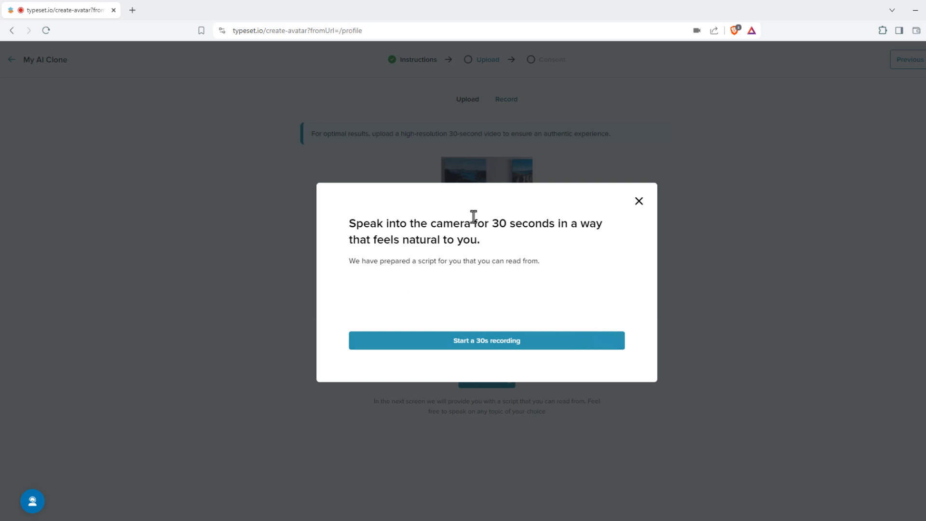
pyautogui.moveTo(618, 276)
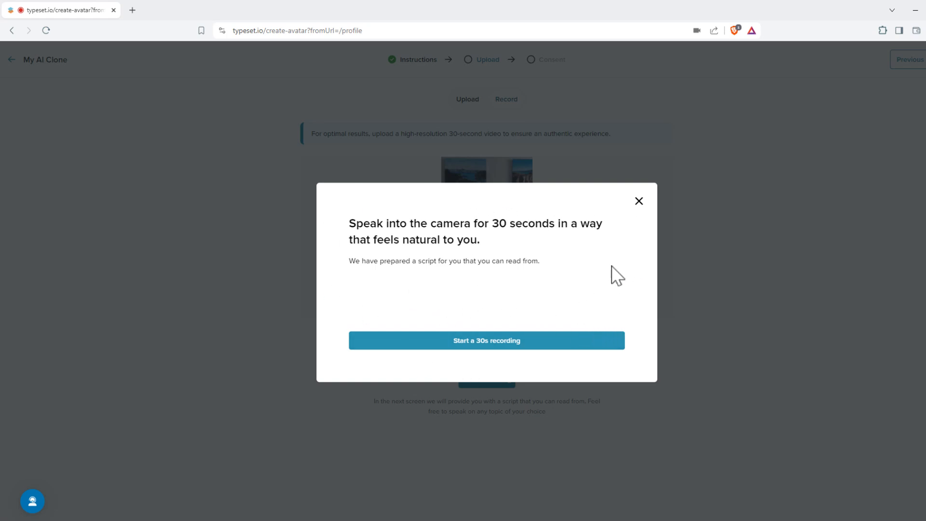
pyautogui.moveTo(519, 248)
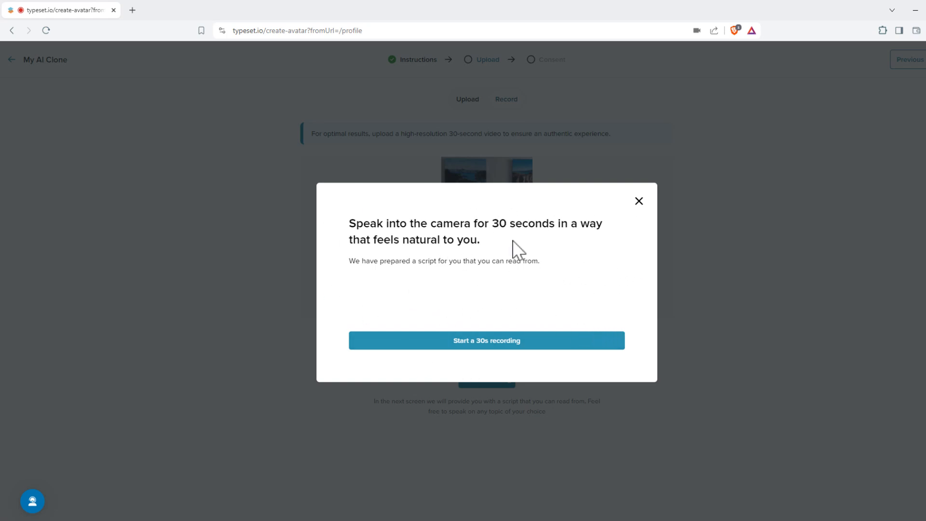
pyautogui.moveTo(557, 331)
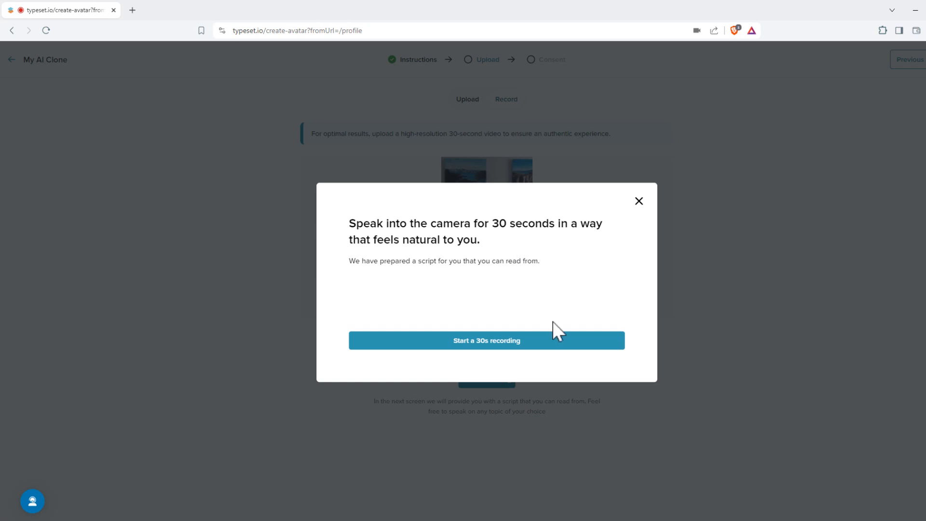
pyautogui.moveTo(549, 283)
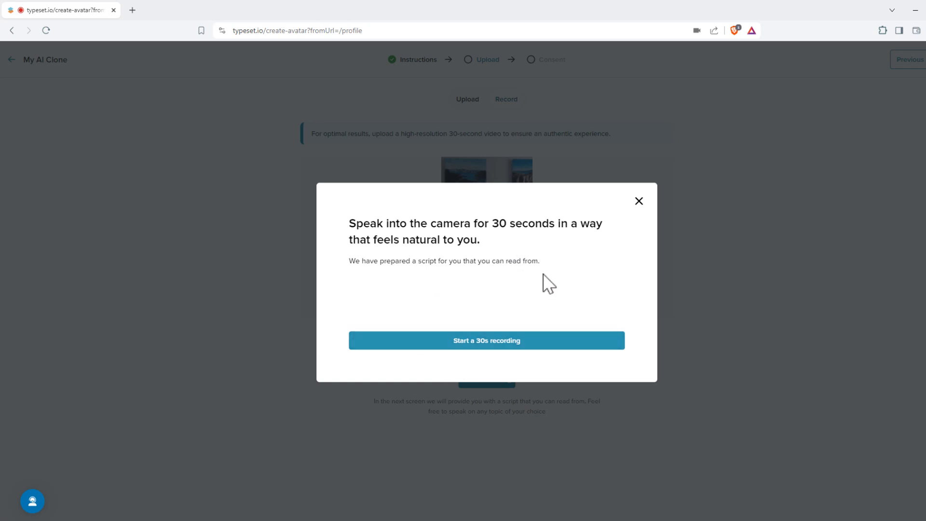
pyautogui.moveTo(610, 254)
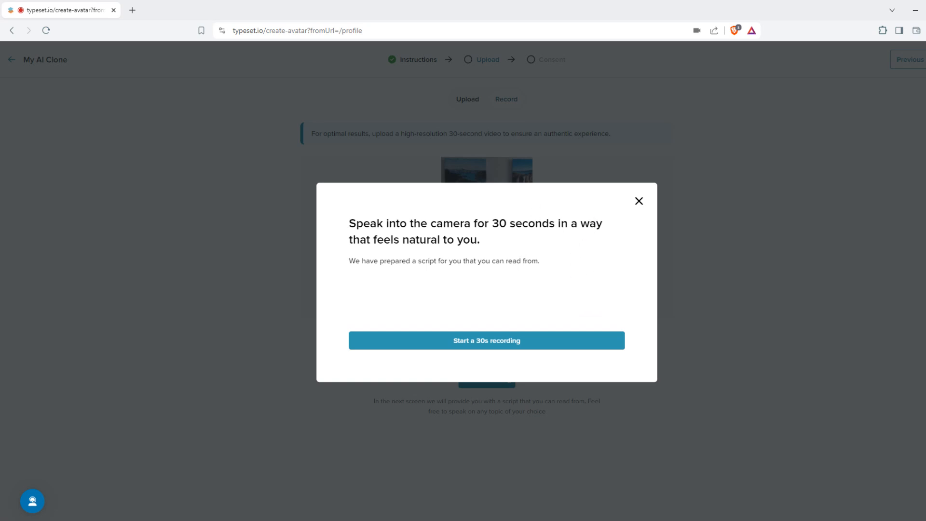
# Step: Record and accept the 30-second clone footage, then record and submit the consent video
pyautogui.click(486, 340)
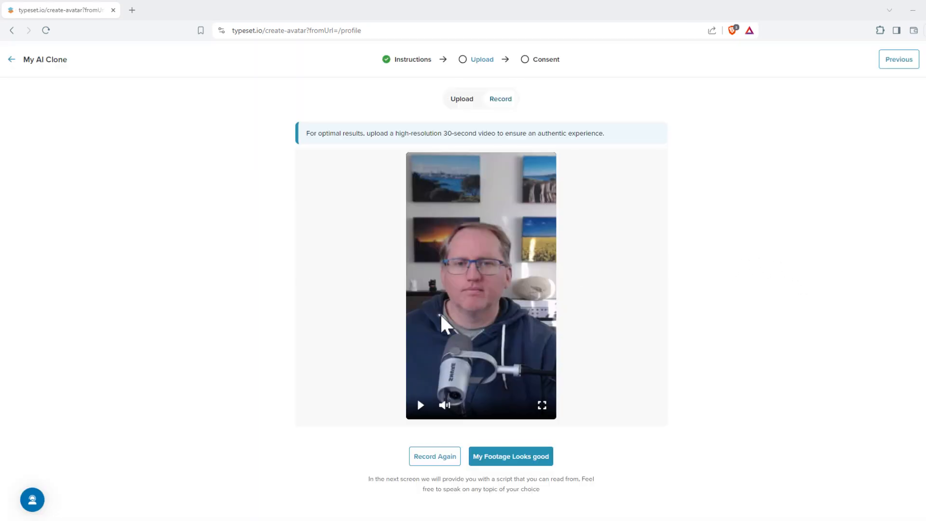
pyautogui.moveTo(487, 295)
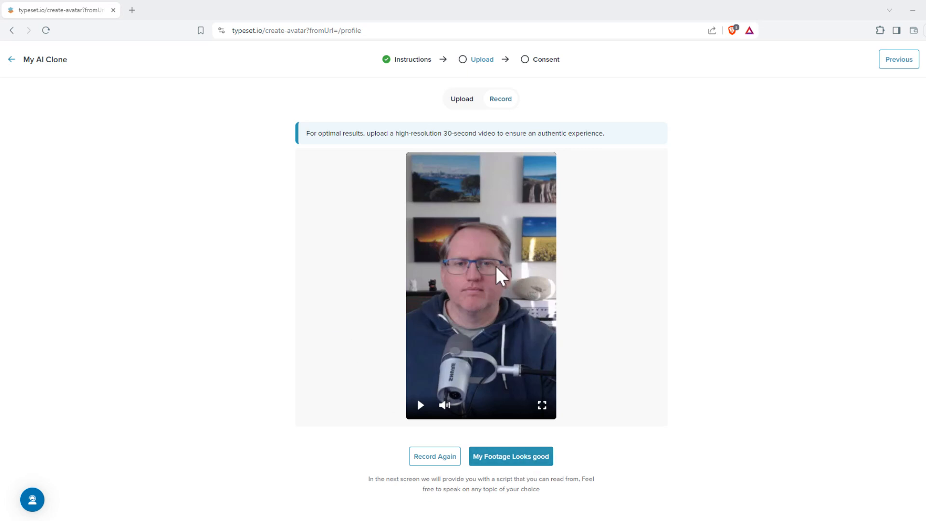
pyautogui.moveTo(520, 319)
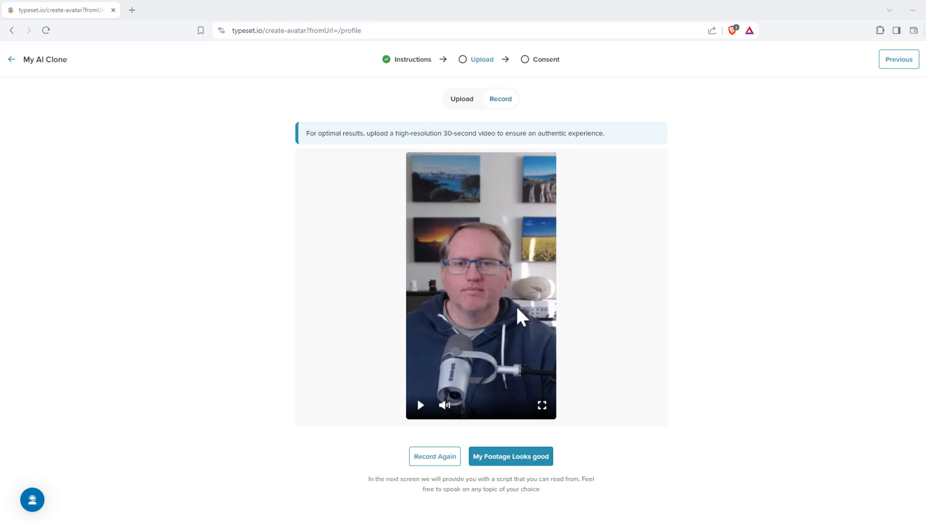
pyautogui.moveTo(595, 345)
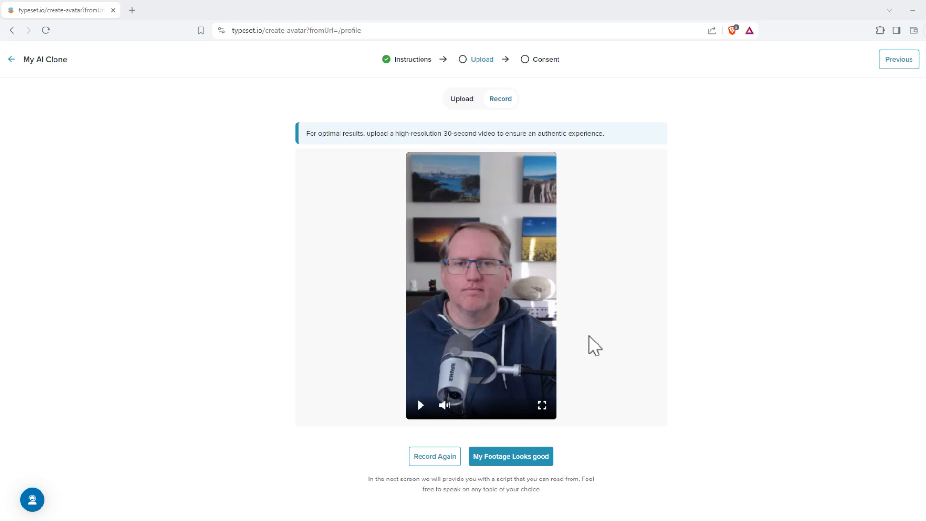
pyautogui.moveTo(555, 397)
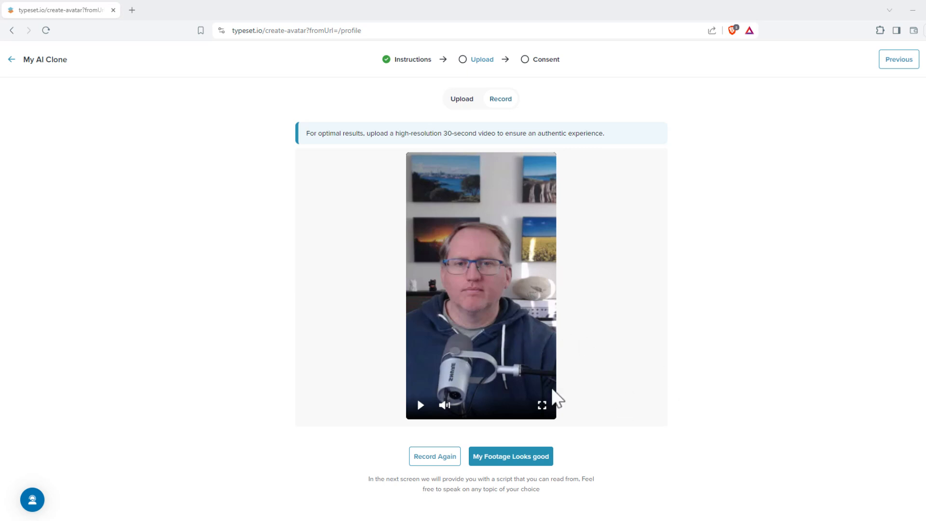
pyautogui.moveTo(81, 141)
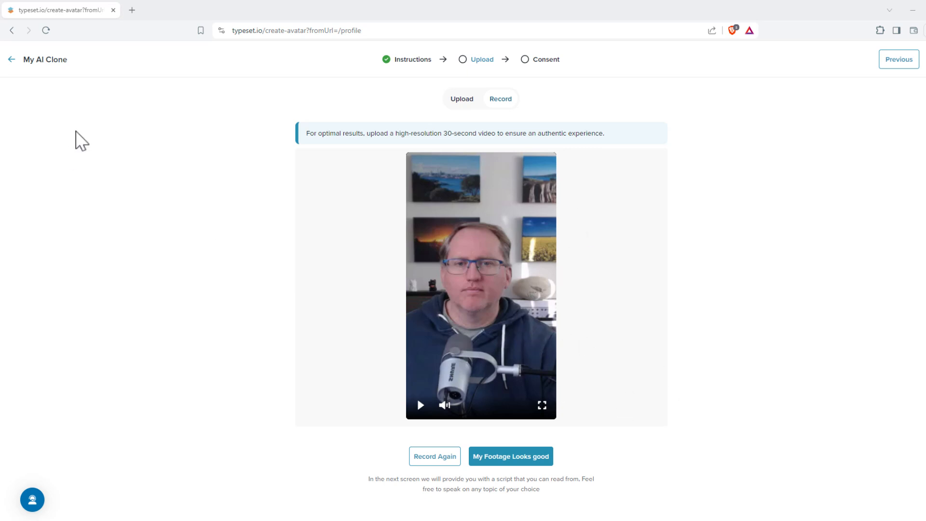
pyautogui.click(510, 456)
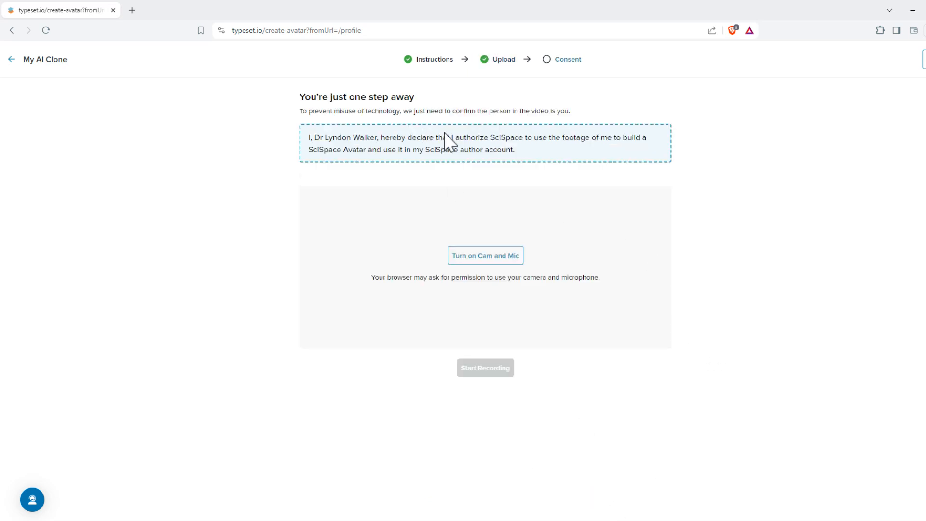
pyautogui.click(485, 255)
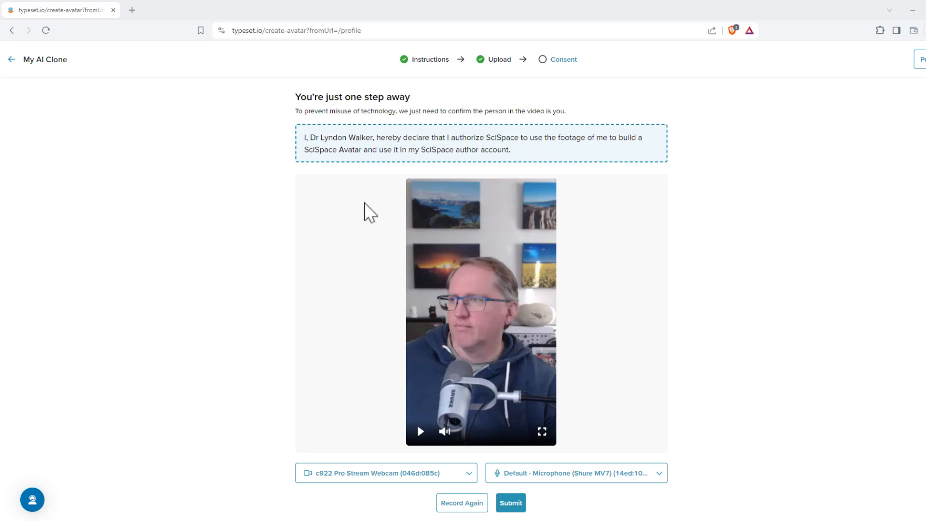
pyautogui.click(511, 503)
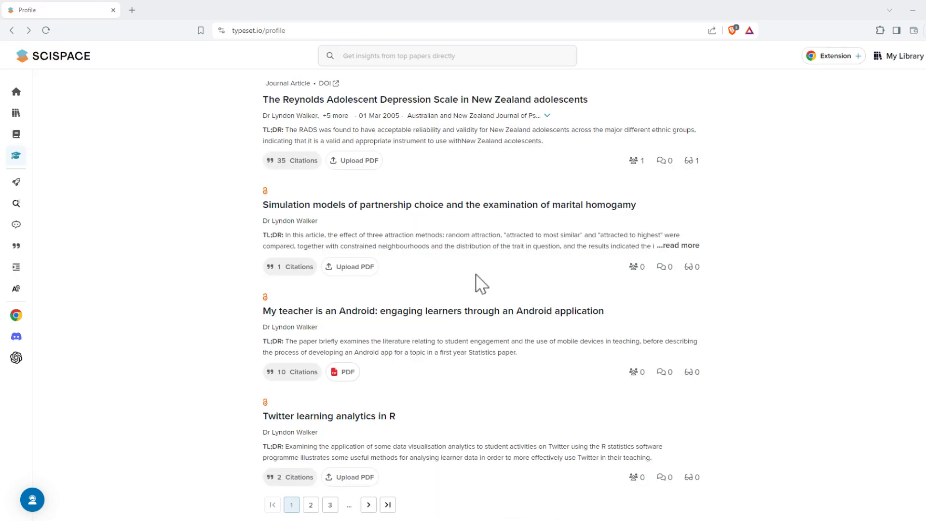
# Step: Scroll the publication list down to its last entries and footer
pyautogui.scroll(-3)
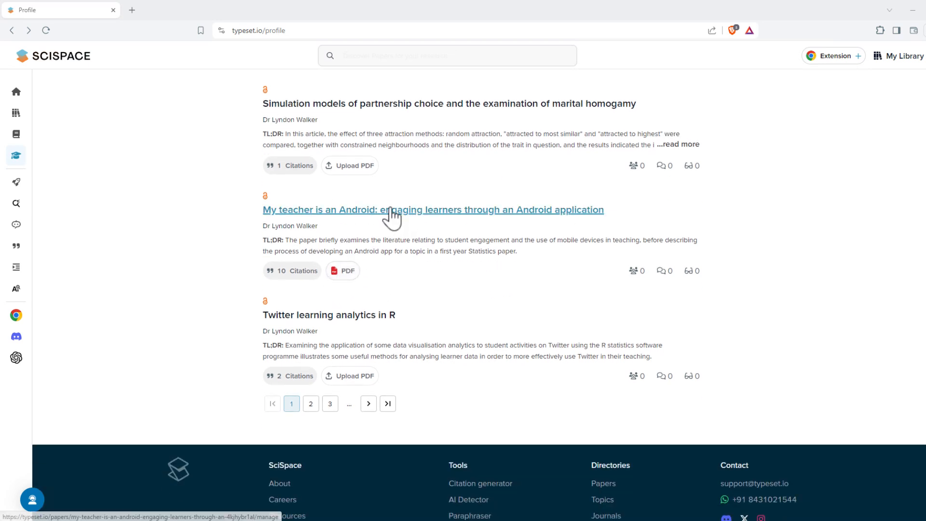
pyautogui.moveTo(332, 216)
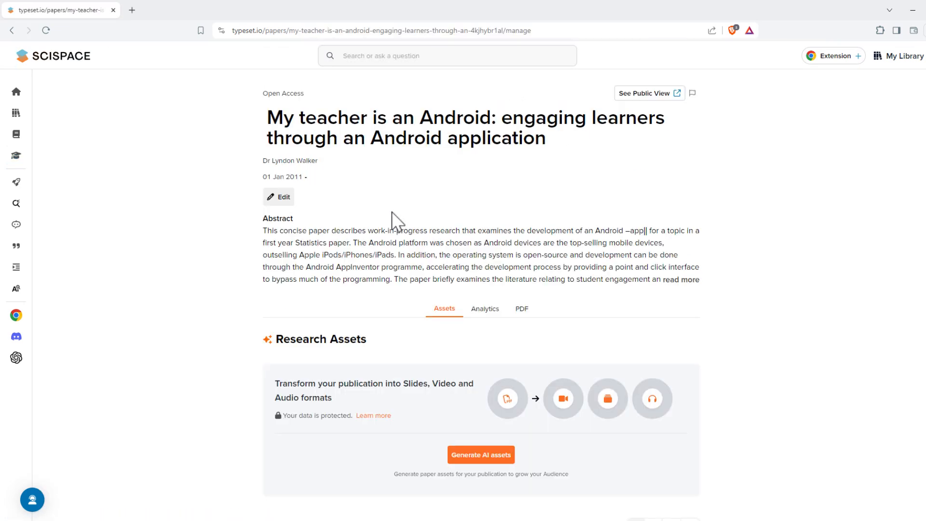
# Step: Start AI slide and video generation for 'My teacher is an Android' under Research Assets
pyautogui.scroll(-3)
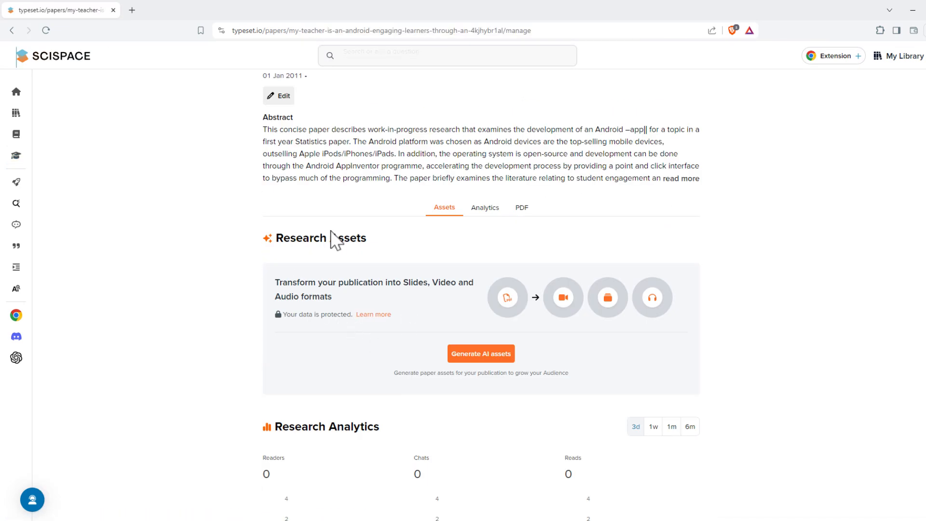
pyautogui.click(481, 354)
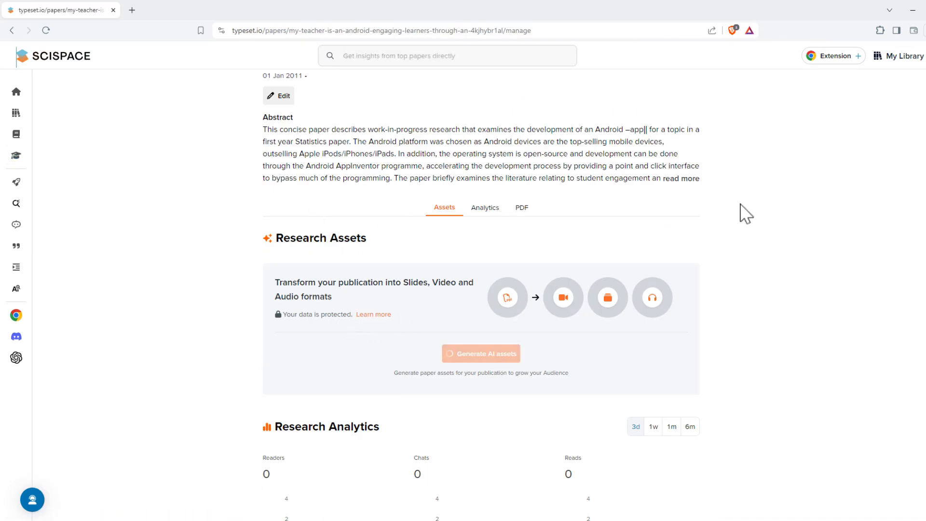
pyautogui.click(481, 353)
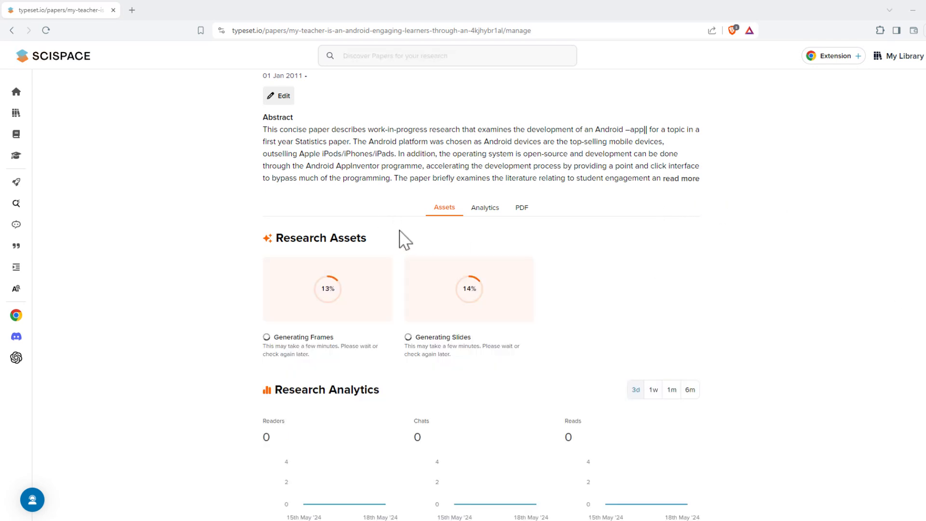
pyautogui.moveTo(355, 297)
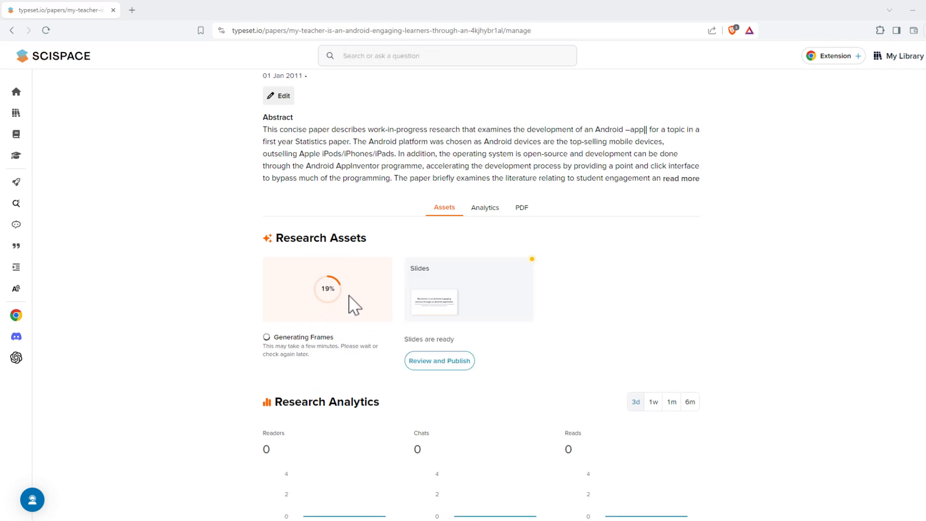
pyautogui.moveTo(469, 301)
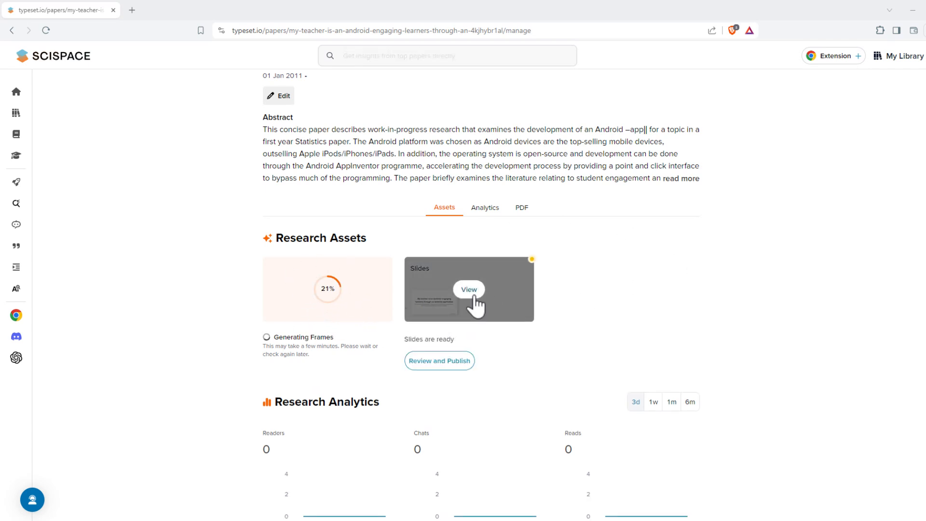
# Step: Open the generated slide deck and read its speaker notes through the thank-you slide
pyautogui.click(469, 290)
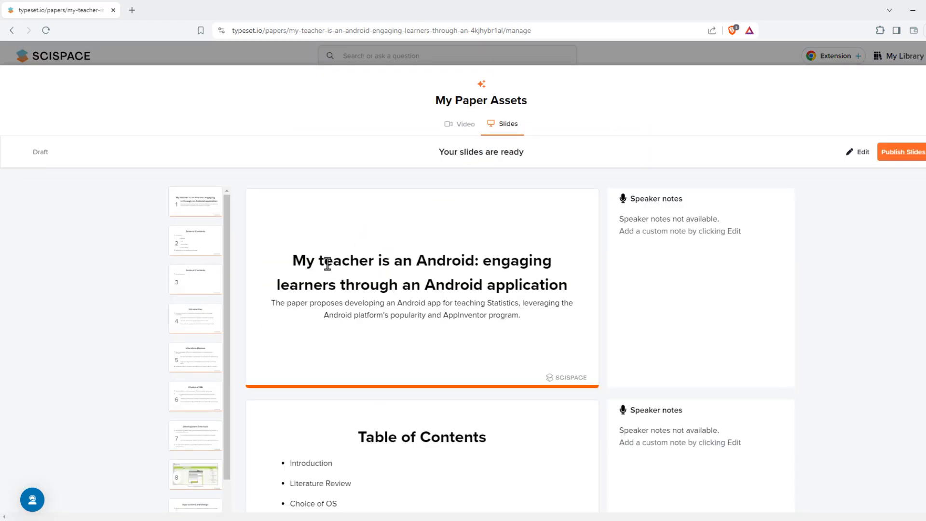
pyautogui.scroll(3)
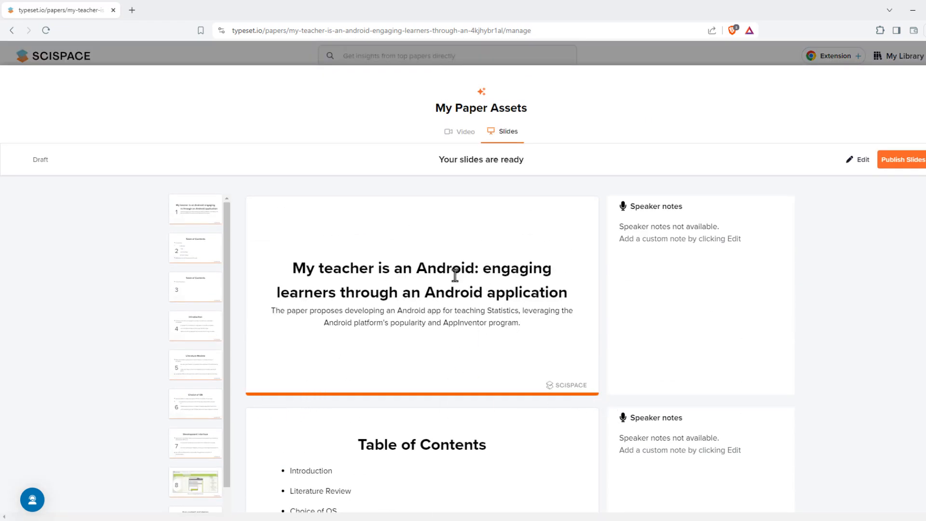
pyautogui.moveTo(473, 274)
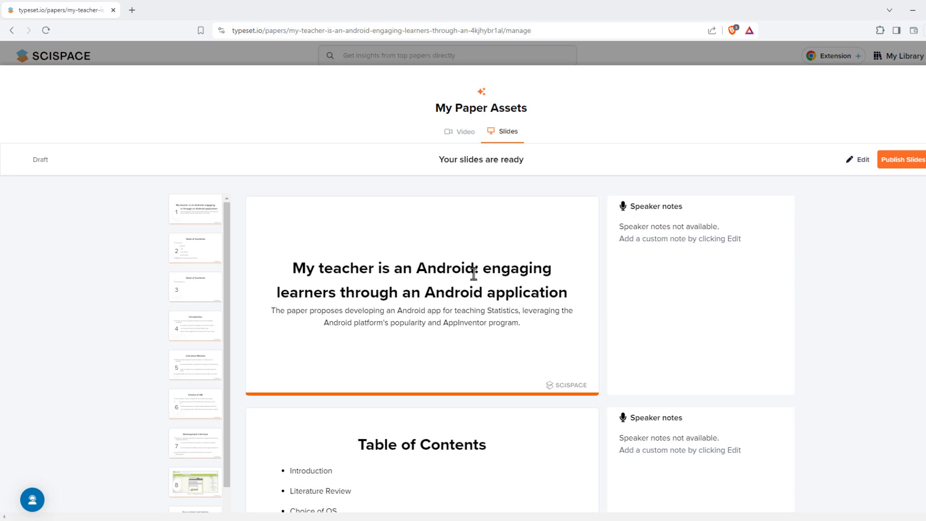
pyautogui.moveTo(421, 231)
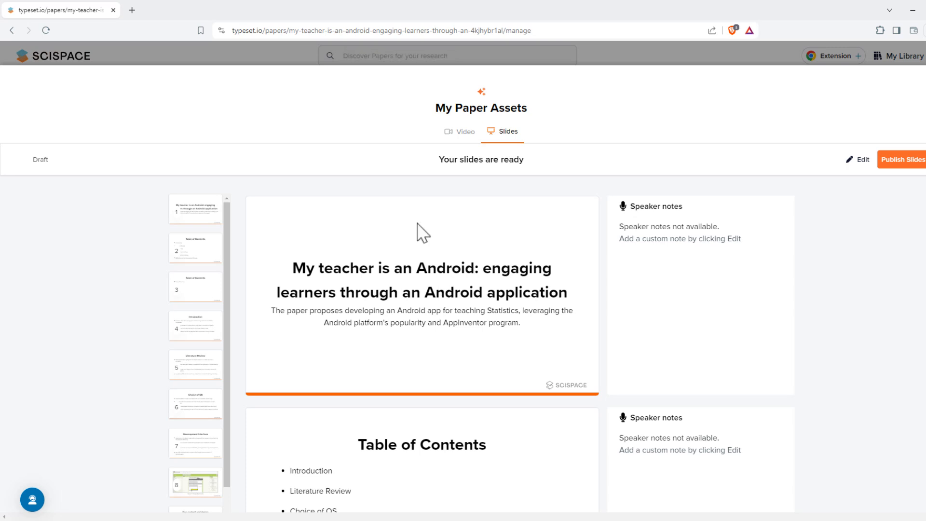
pyautogui.moveTo(337, 218)
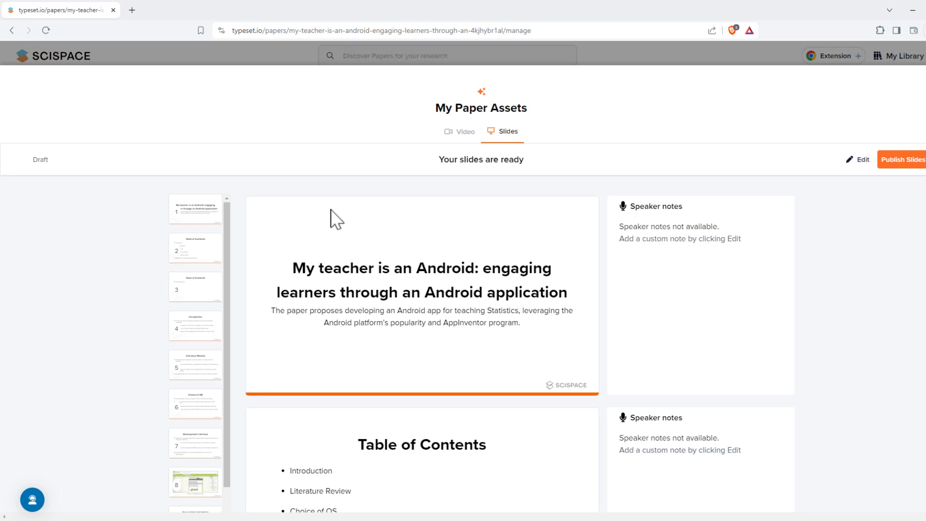
pyautogui.scroll(-3)
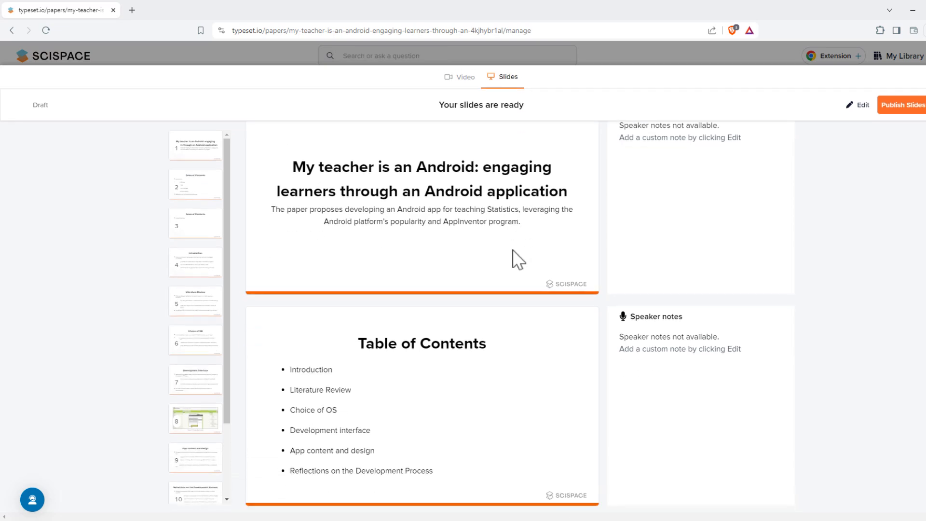
pyautogui.scroll(-3)
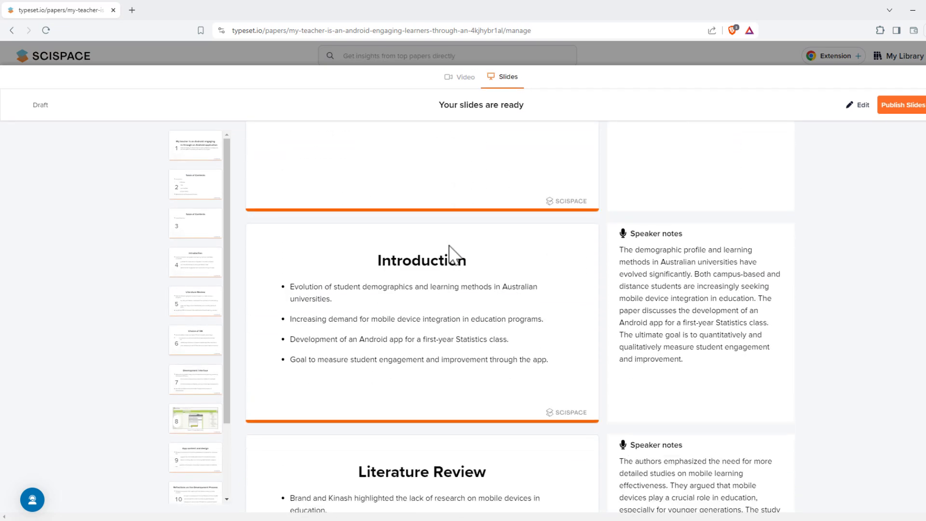
pyautogui.scroll(-3)
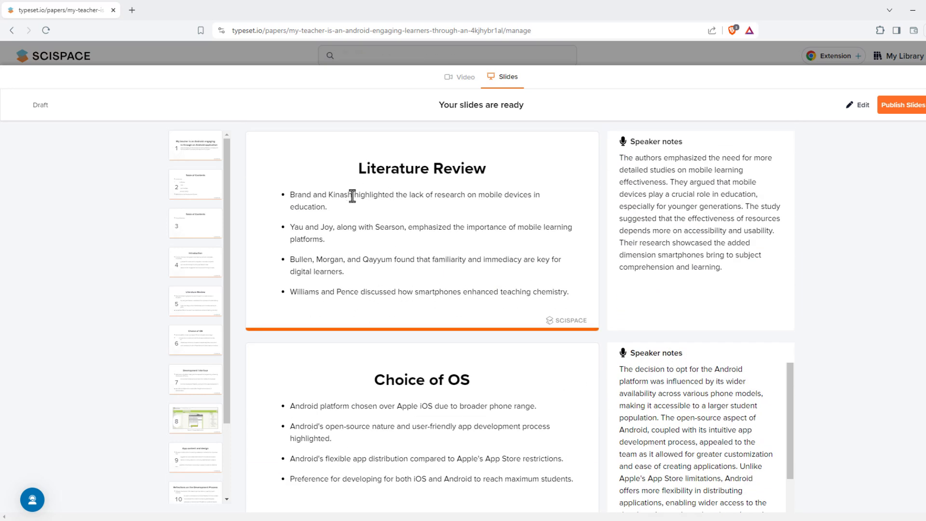
pyautogui.moveTo(699, 171)
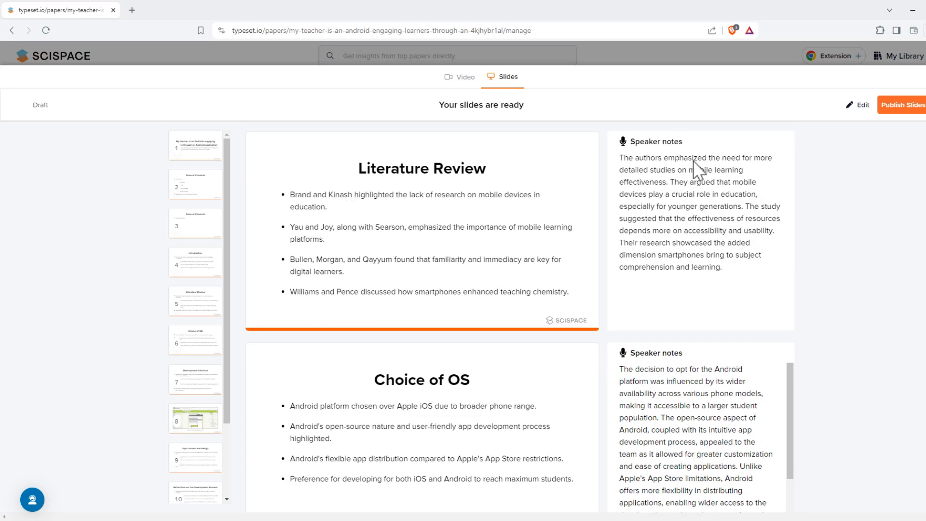
pyautogui.scroll(-3)
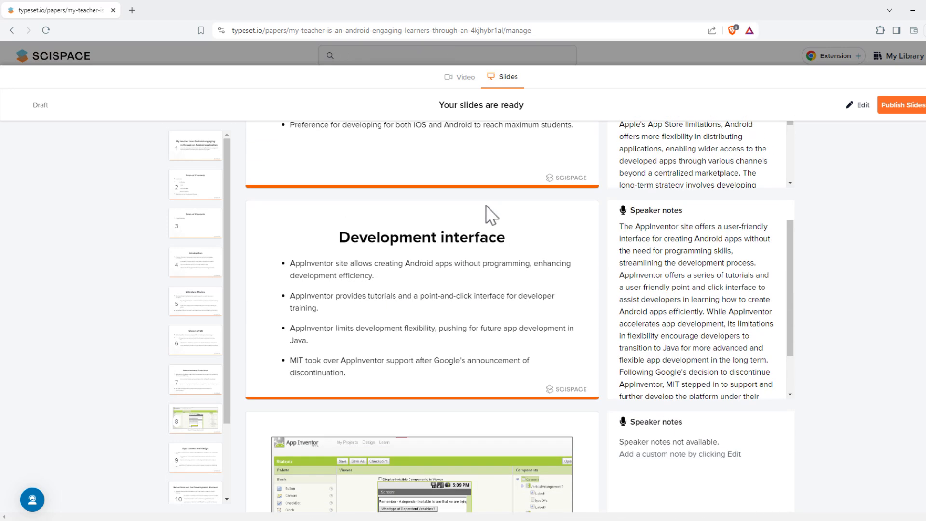
pyautogui.scroll(-3)
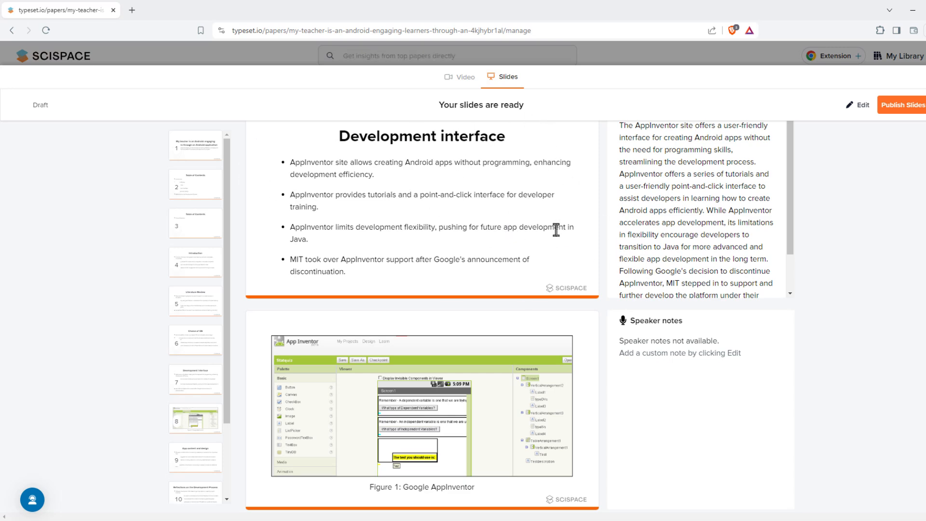
pyautogui.scroll(-3)
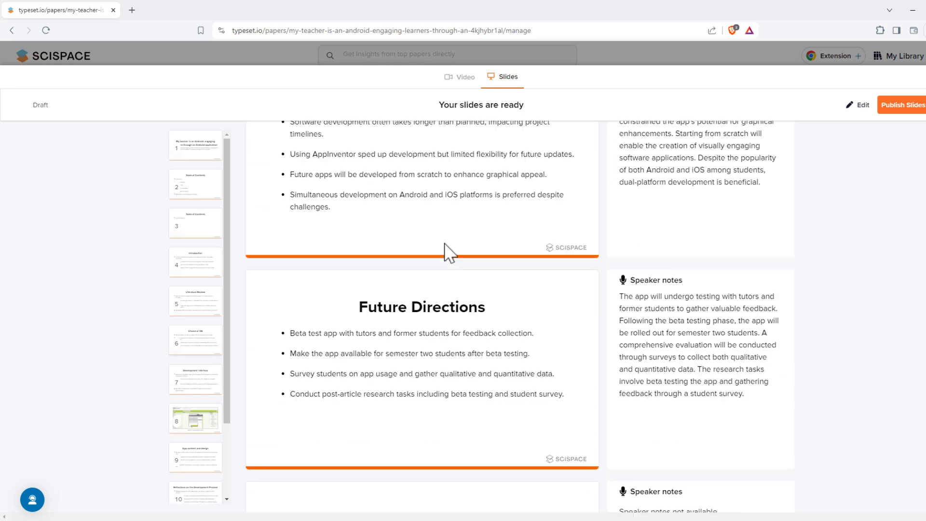
pyautogui.scroll(-3)
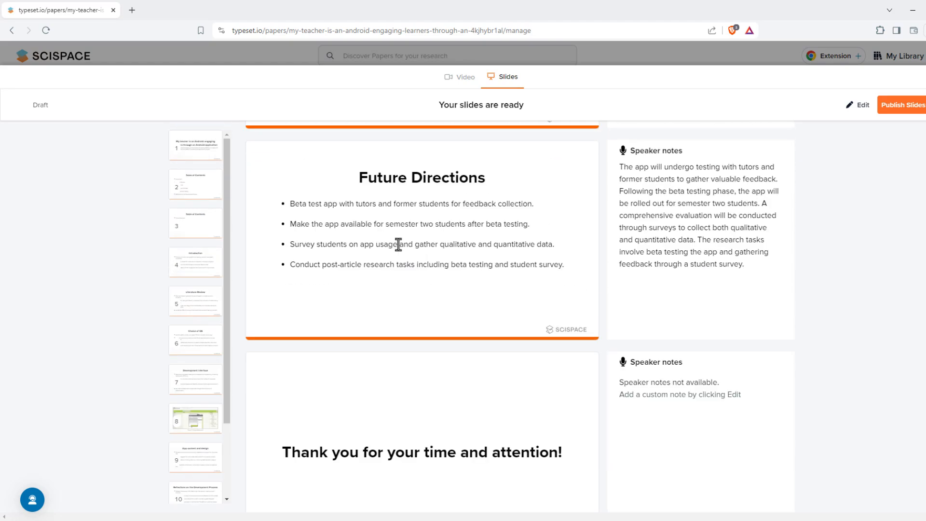
pyautogui.scroll(3)
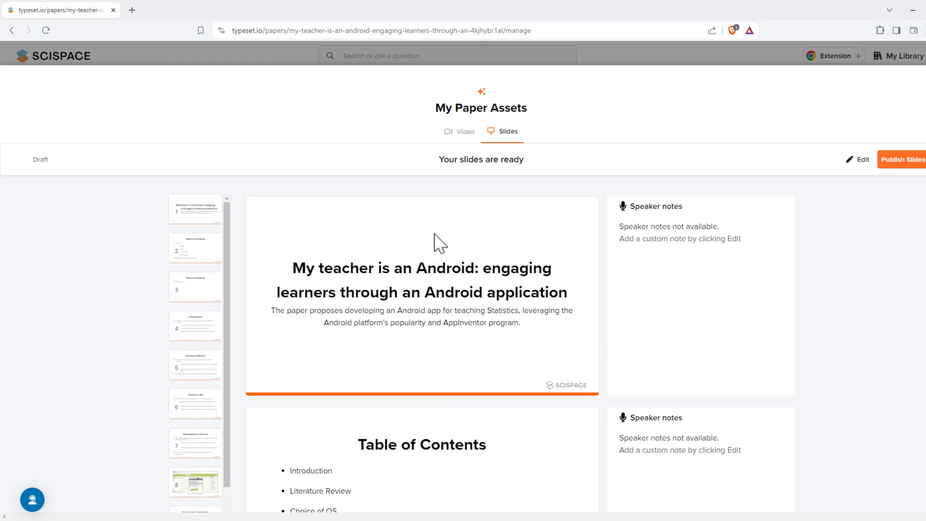
pyautogui.click(461, 132)
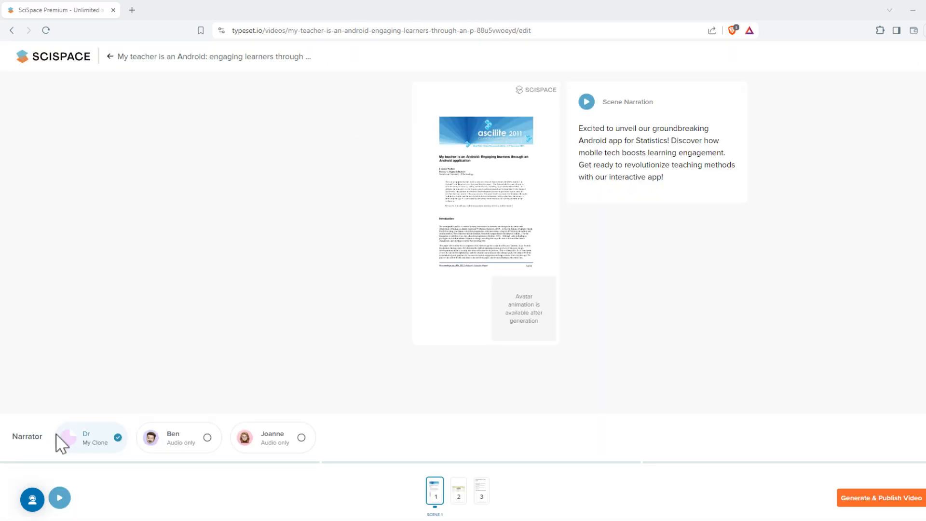
pyautogui.moveTo(105, 452)
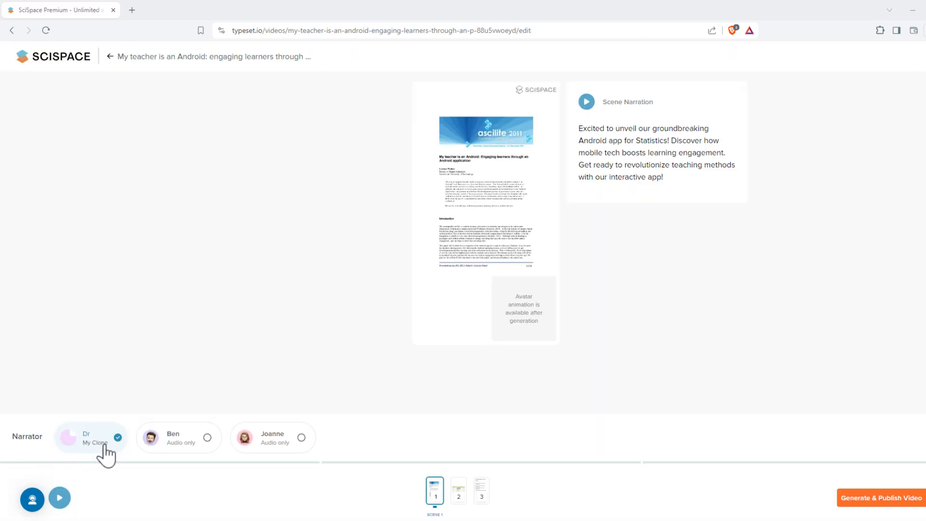
pyautogui.moveTo(182, 458)
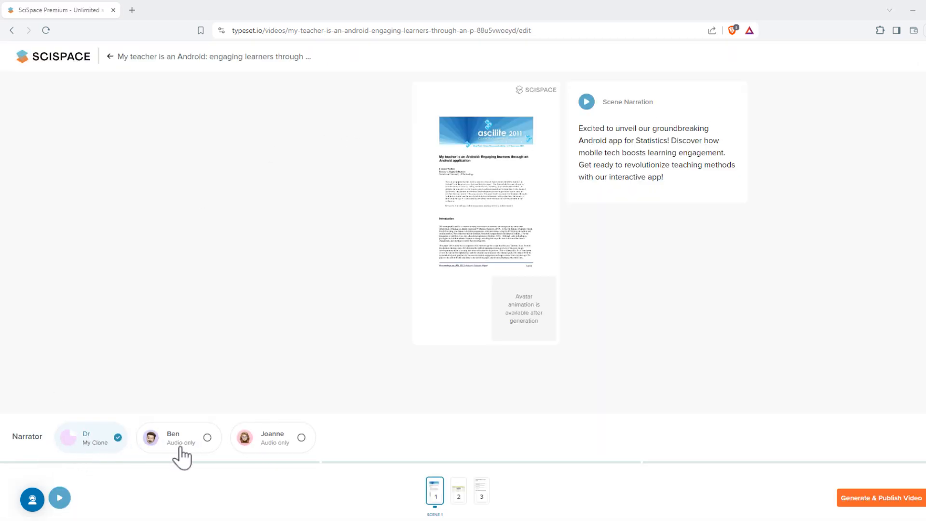
pyautogui.moveTo(267, 450)
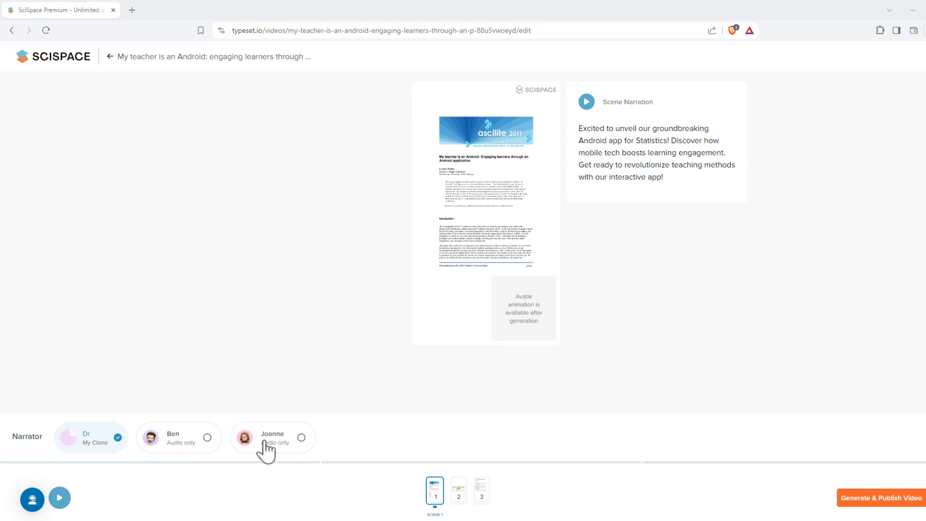
pyautogui.moveTo(377, 224)
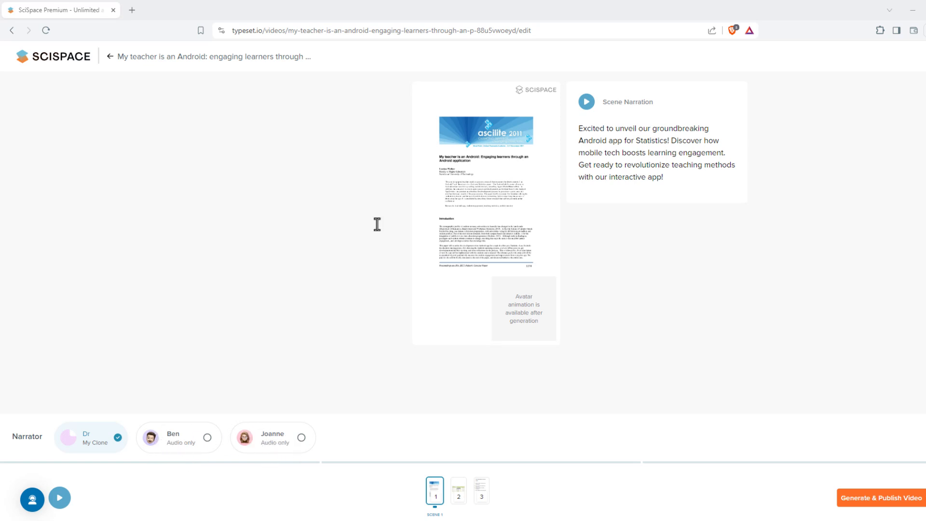
pyautogui.moveTo(468, 319)
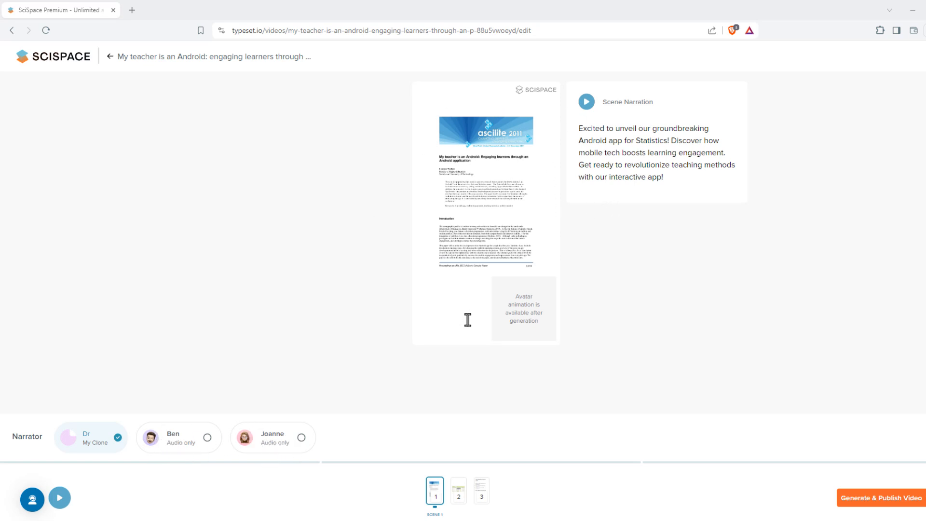
pyautogui.moveTo(518, 248)
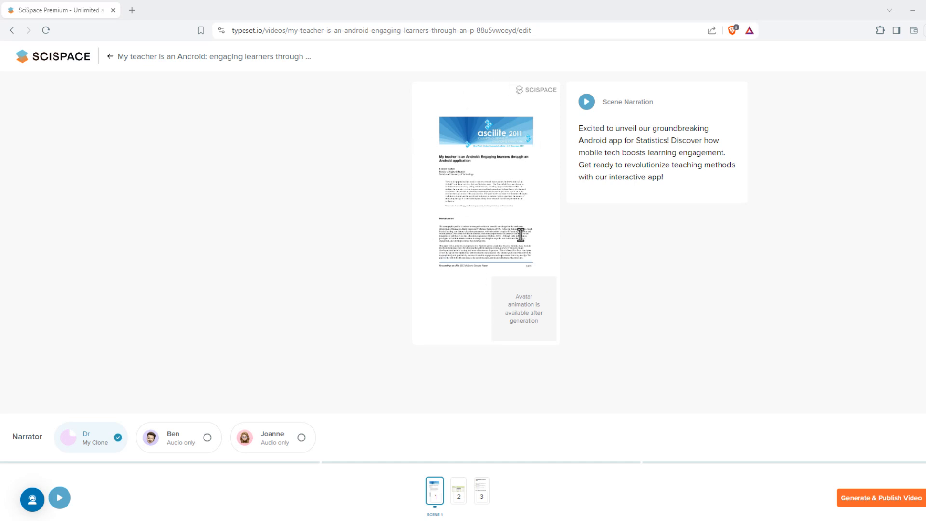
pyautogui.moveTo(584, 125)
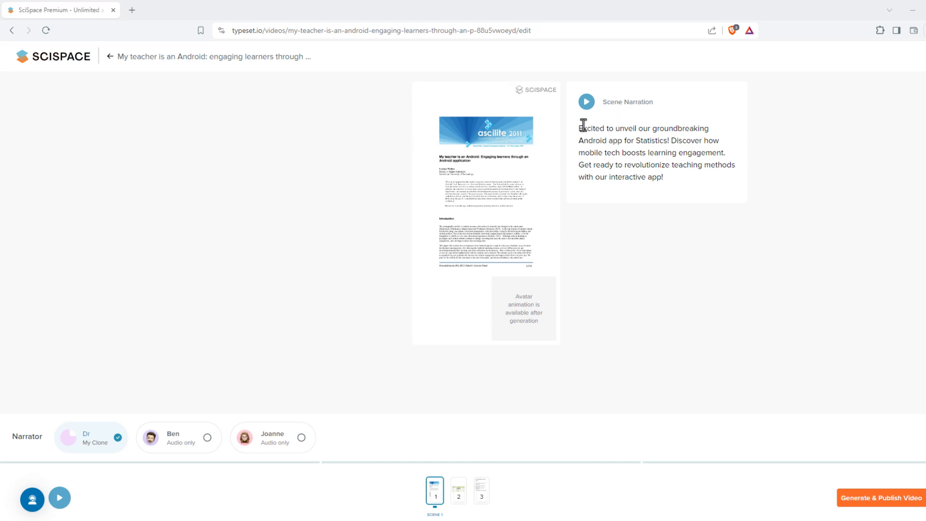
pyautogui.moveTo(44, 415)
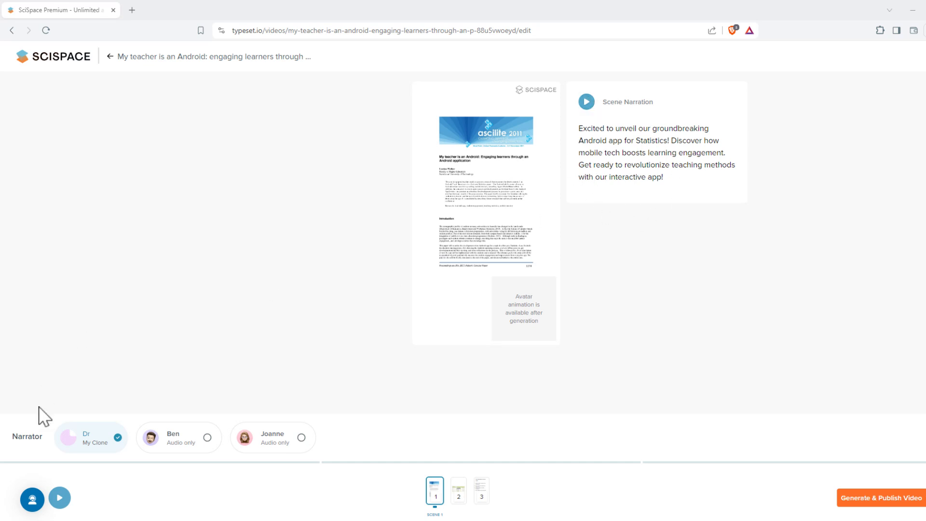
pyautogui.moveTo(67, 449)
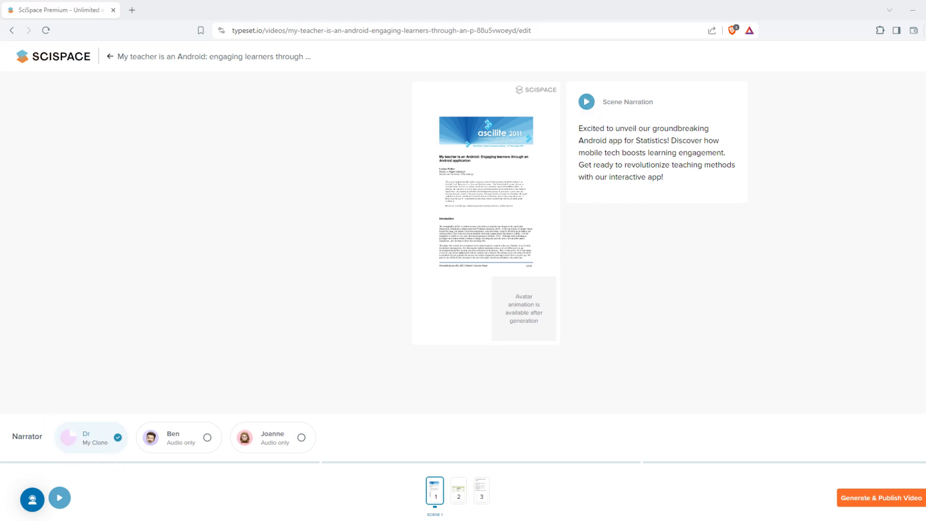
# Step: Play the AI-clone narrated video of the Android paper, pausing at the App Inventor scene
pyautogui.click(59, 497)
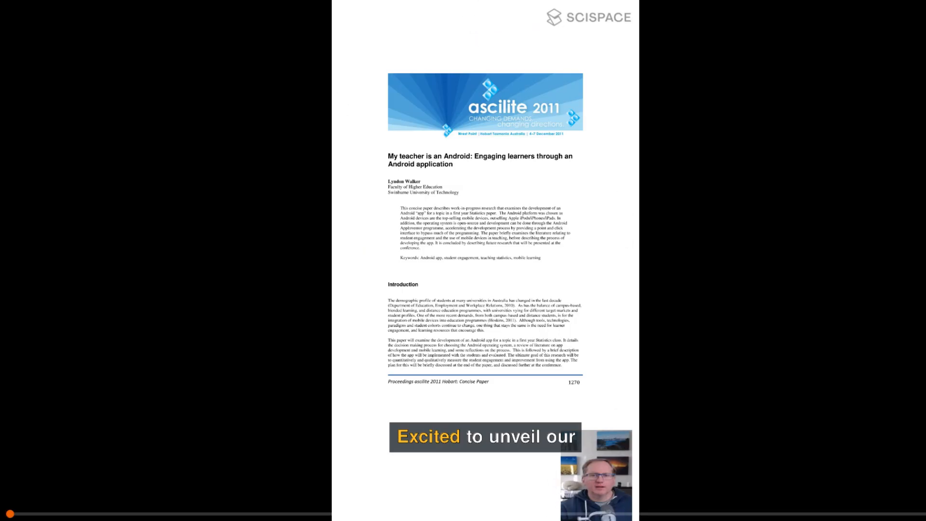
pyautogui.moveTo(56, 503)
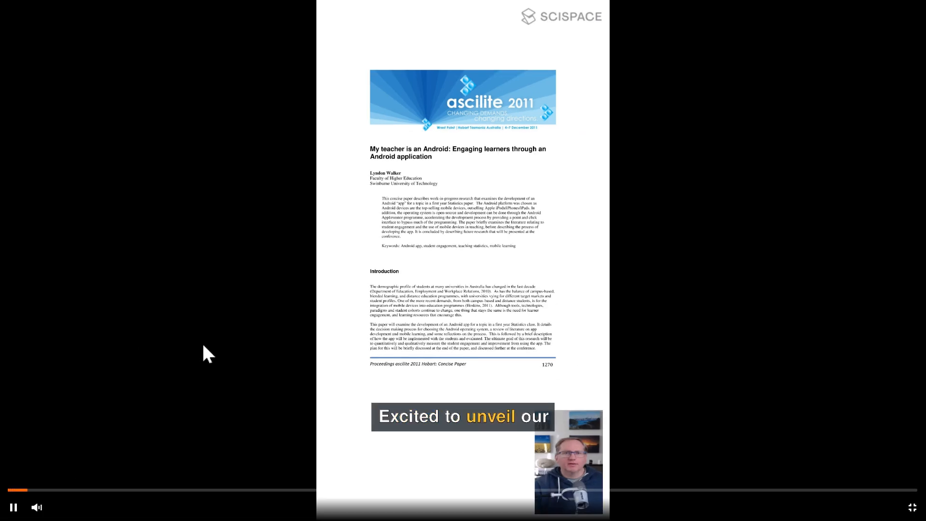
pyautogui.moveTo(816, 256)
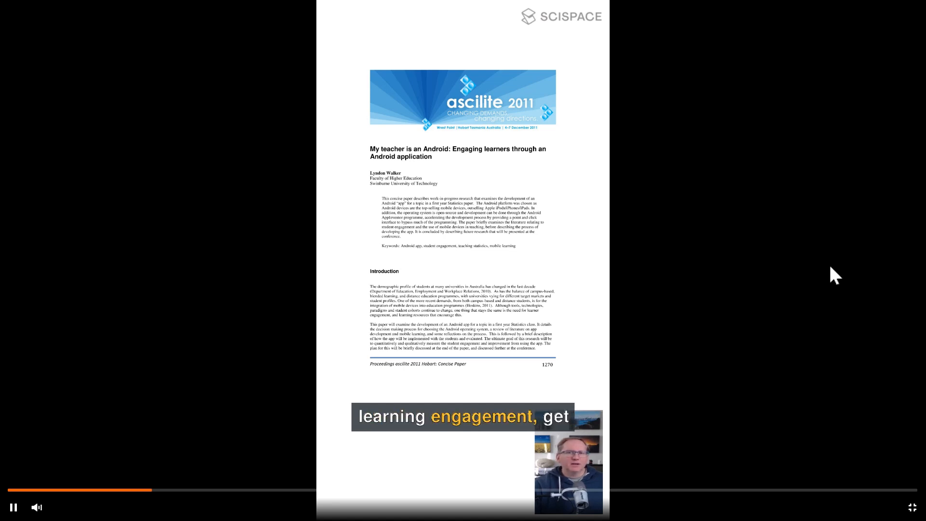
pyautogui.click(13, 507)
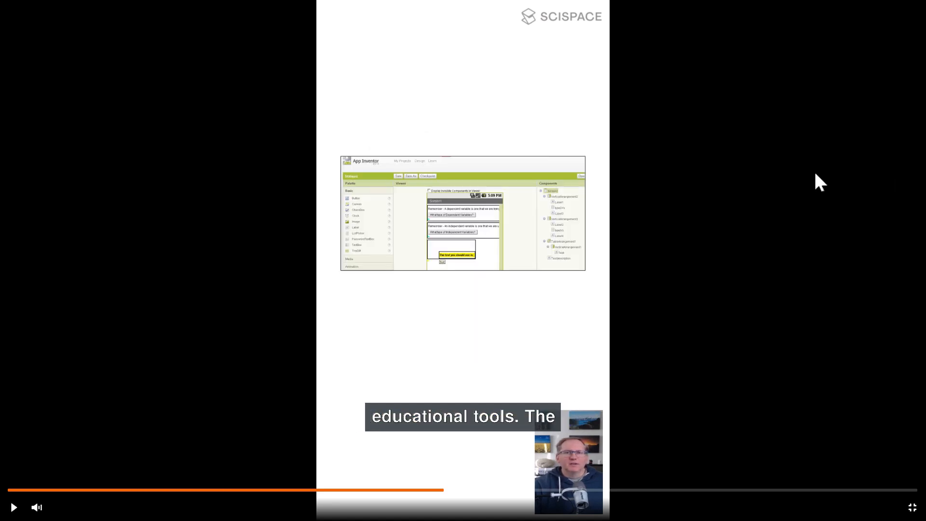
pyautogui.moveTo(774, 391)
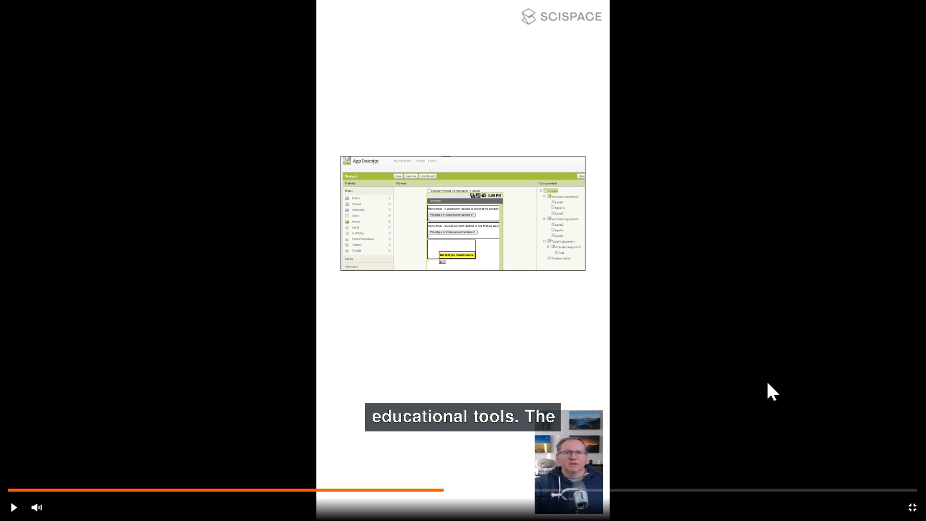
pyautogui.moveTo(596, 448)
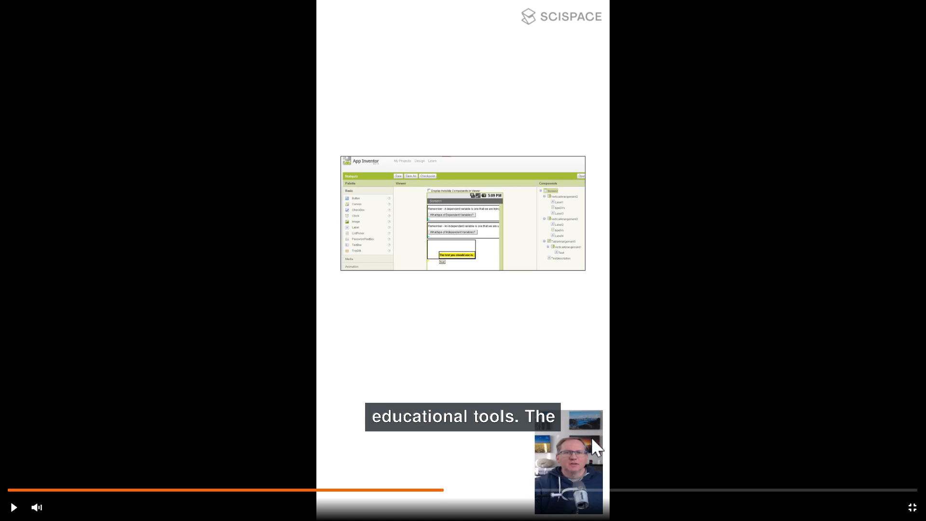
pyautogui.moveTo(573, 473)
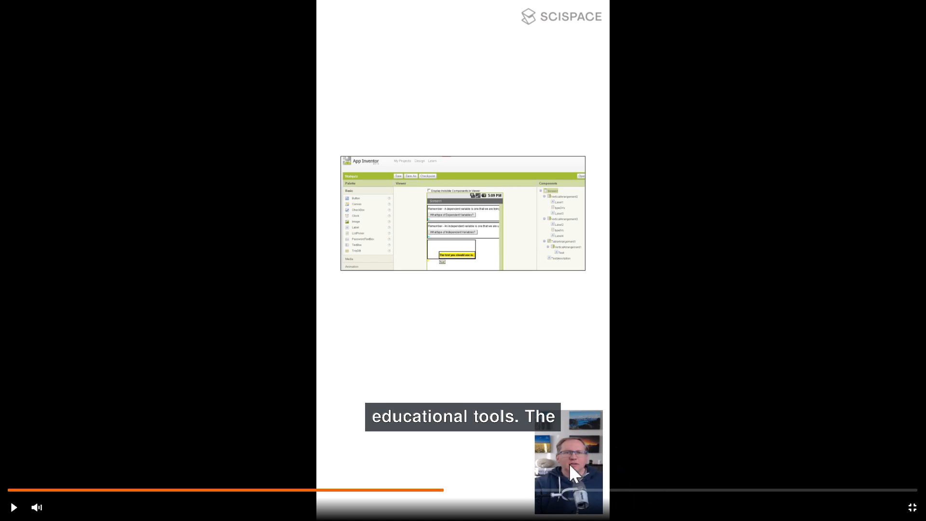
pyautogui.moveTo(798, 431)
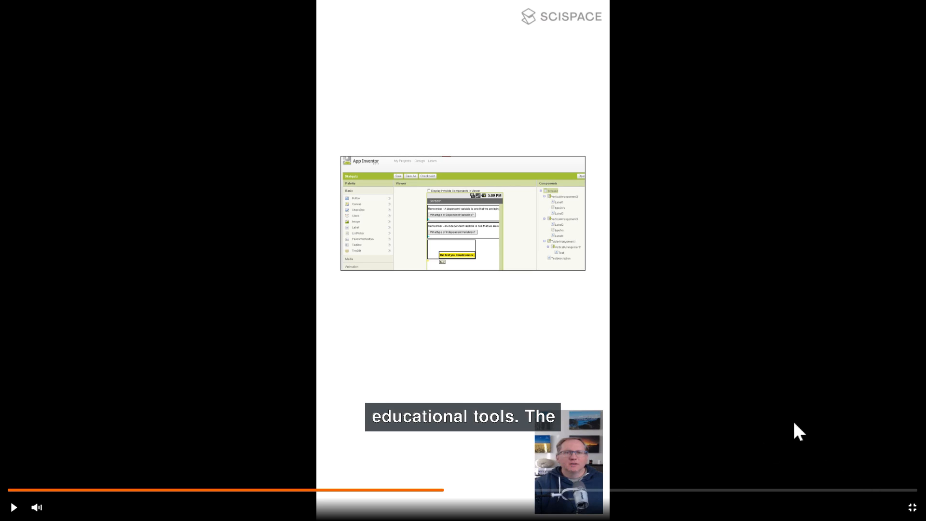
pyautogui.moveTo(839, 479)
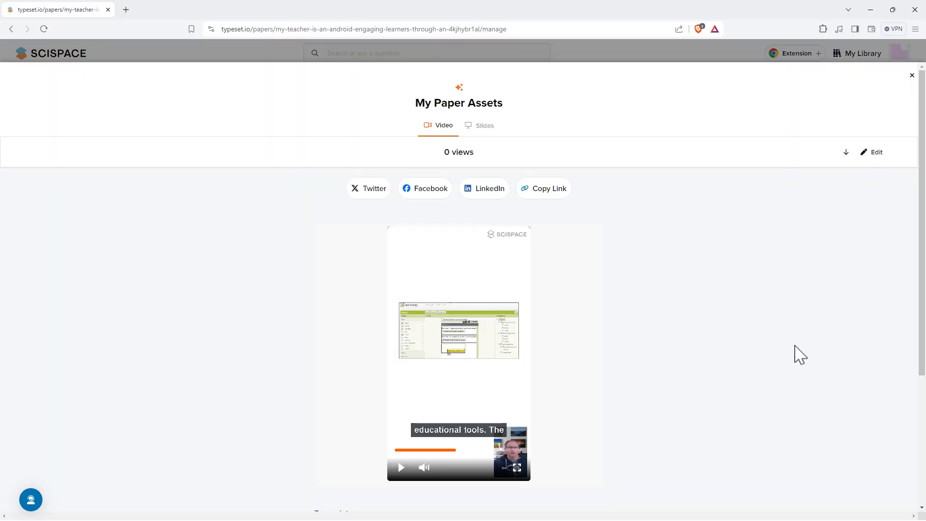
# Step: Expand the Transcripts section below the player to show all three narration paragraphs
pyautogui.scroll(-3)
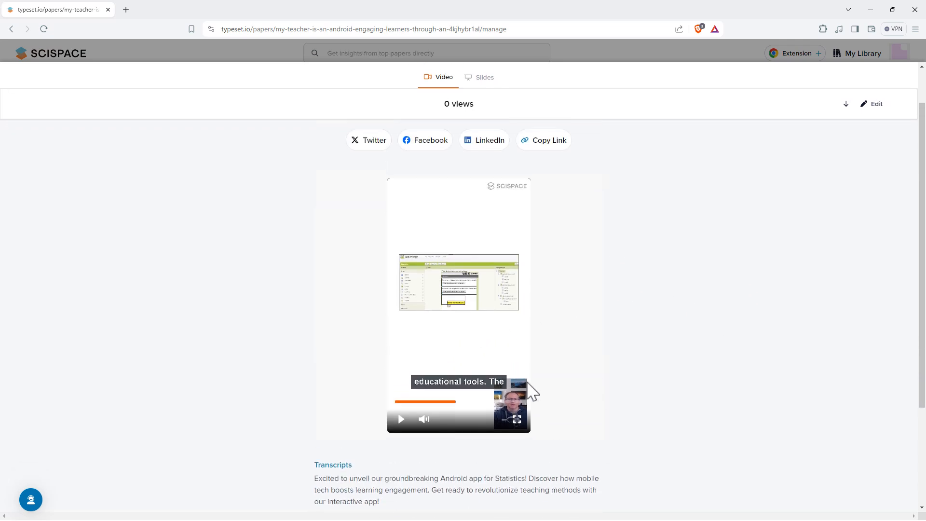
pyautogui.moveTo(690, 317)
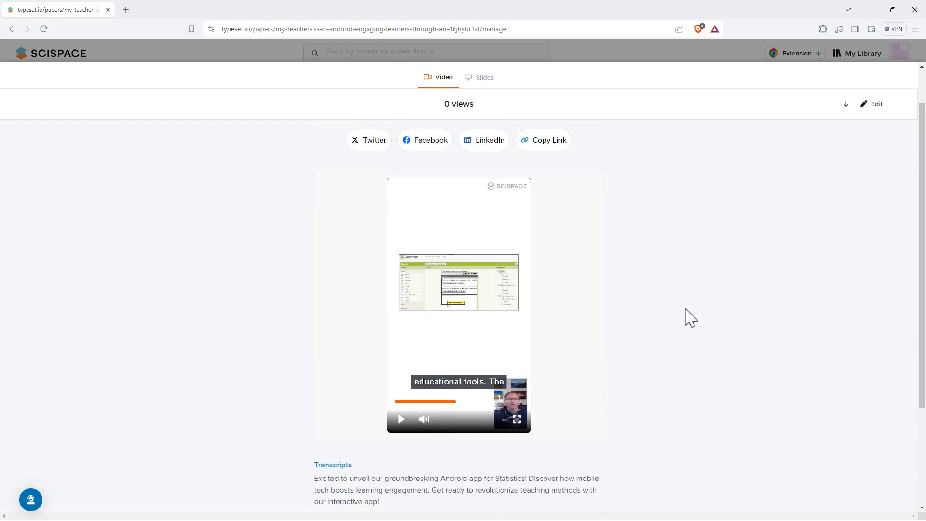
pyautogui.moveTo(624, 242)
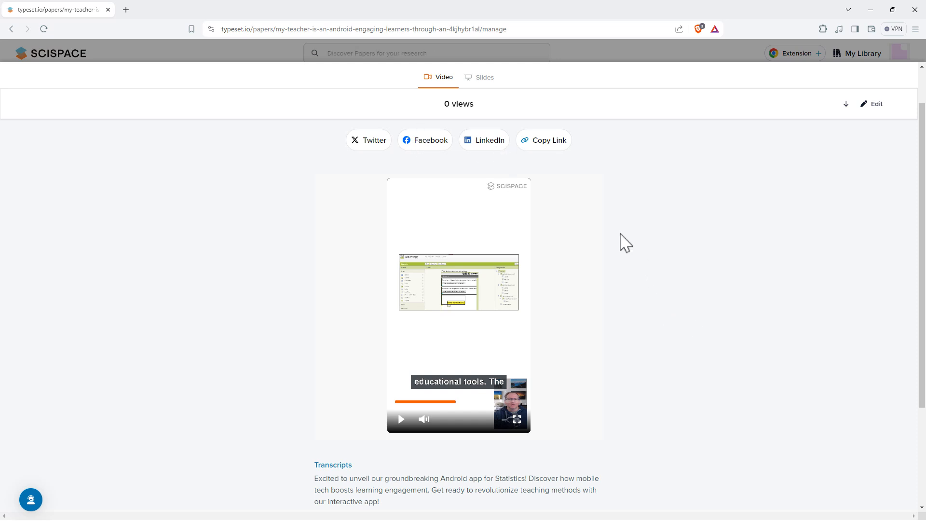
pyautogui.scroll(-3)
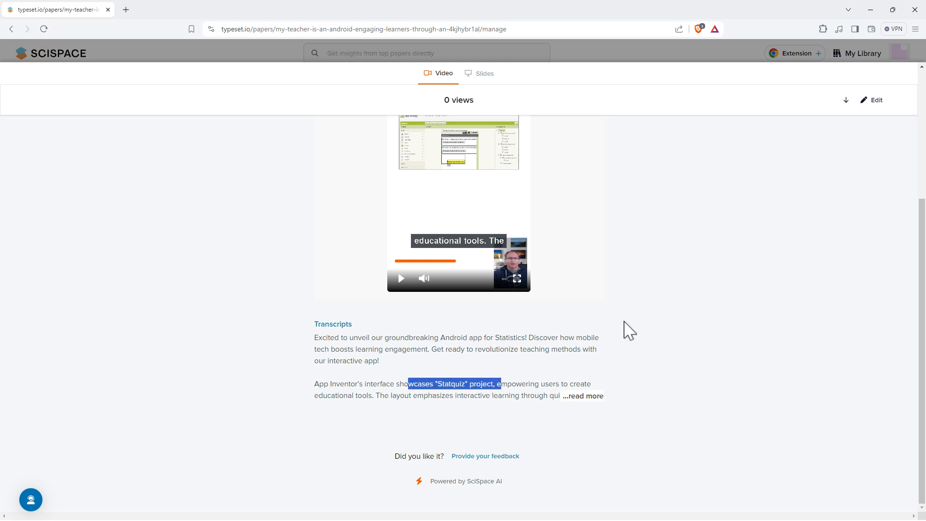
pyautogui.moveTo(697, 297)
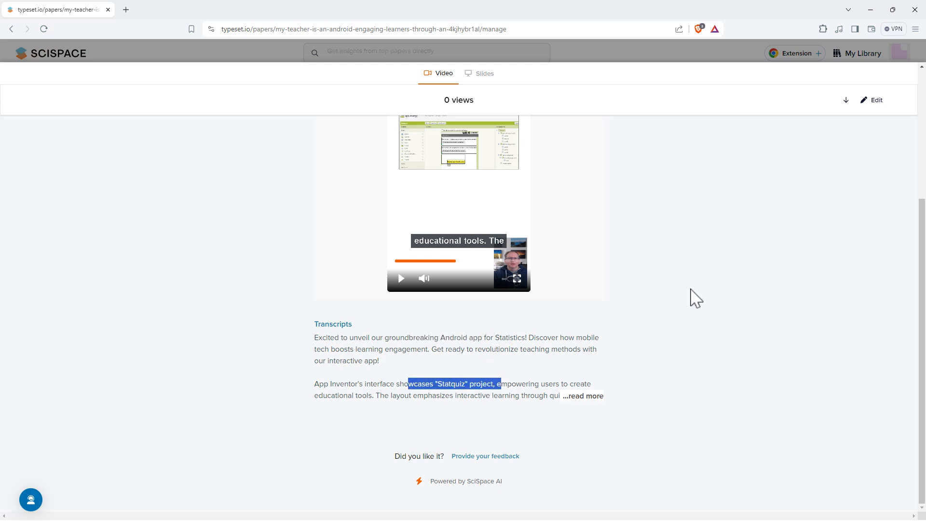
pyautogui.click(584, 395)
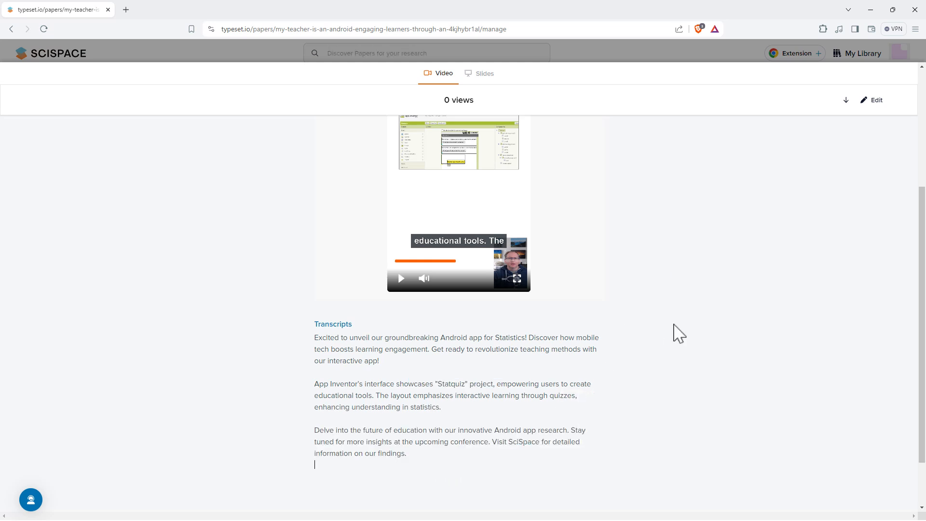
pyautogui.moveTo(657, 321)
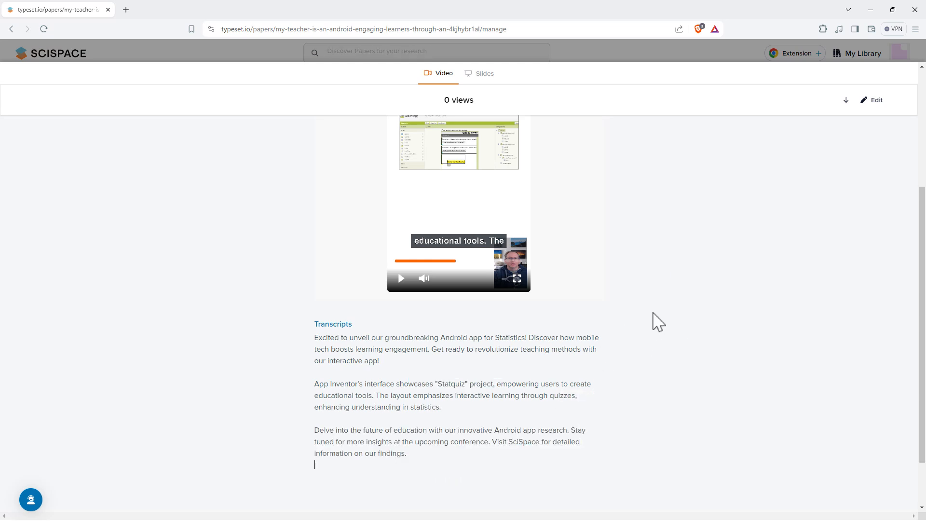
pyautogui.moveTo(750, 221)
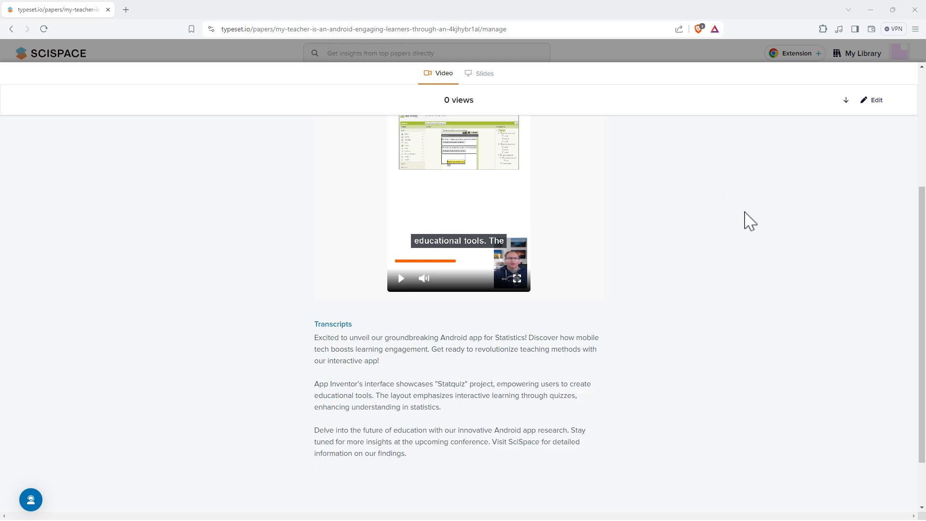
pyautogui.scroll(3)
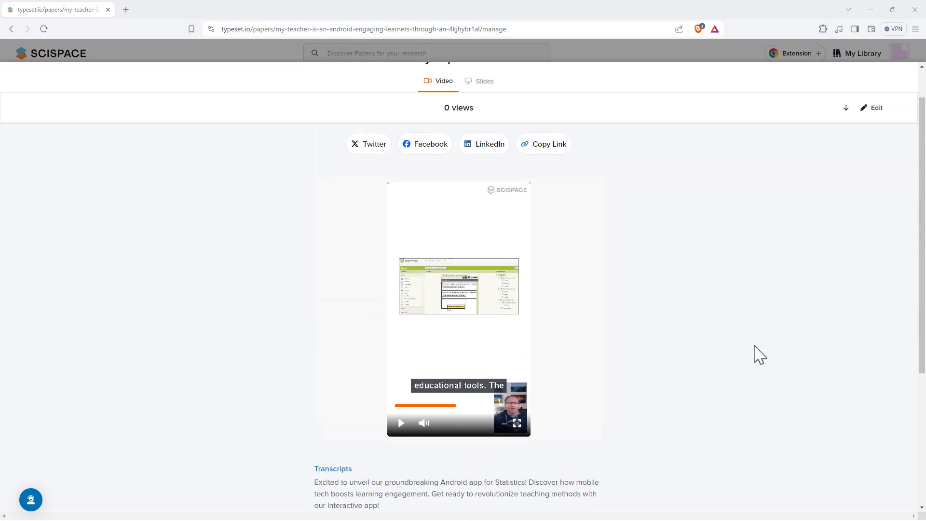
pyautogui.scroll(3)
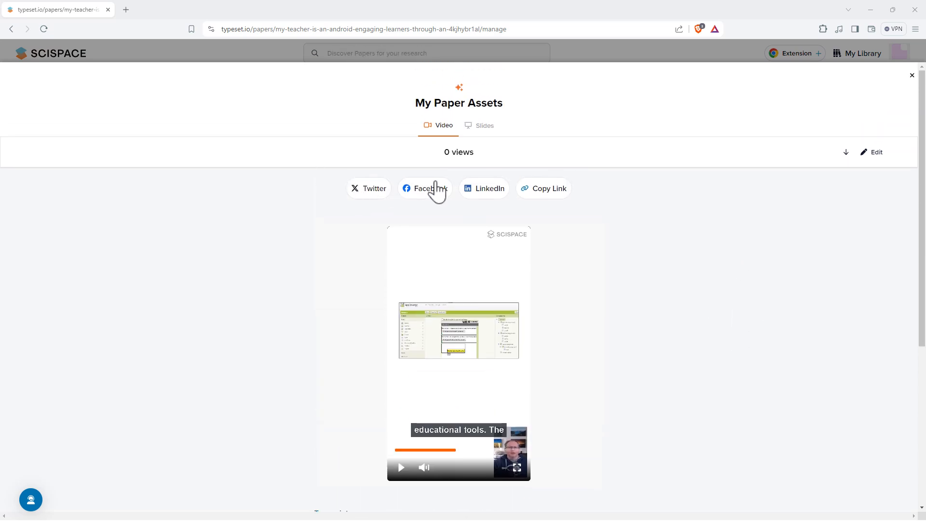
pyautogui.scroll(-3)
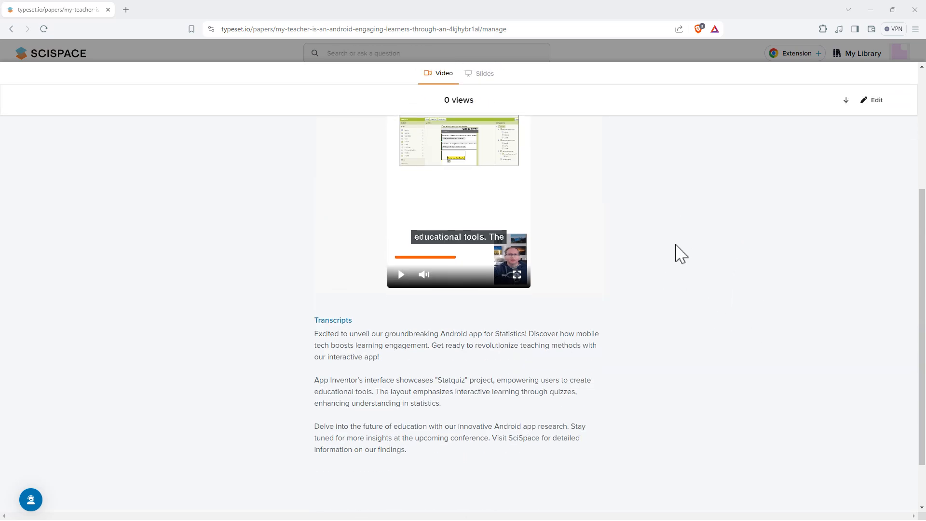
pyautogui.moveTo(797, 251)
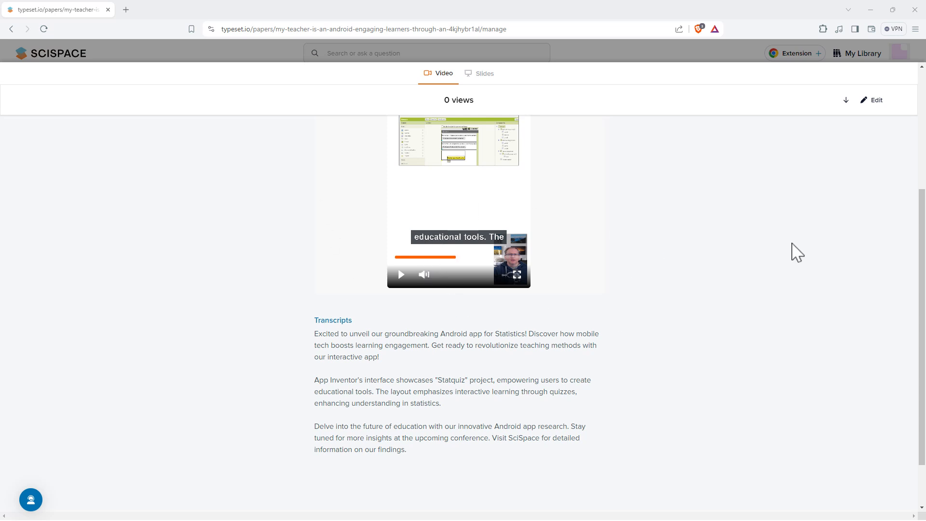
pyautogui.moveTo(524, 259)
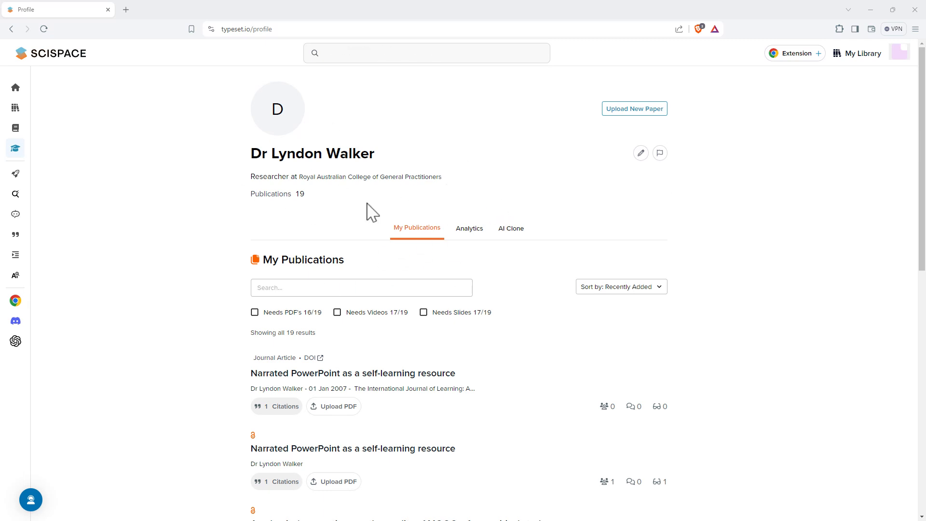
pyautogui.moveTo(715, 156)
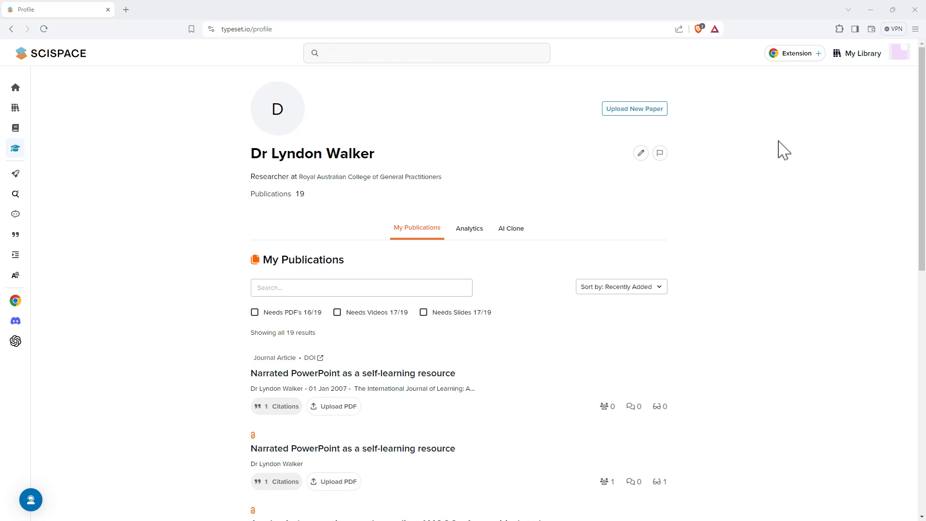
pyautogui.moveTo(907, 19)
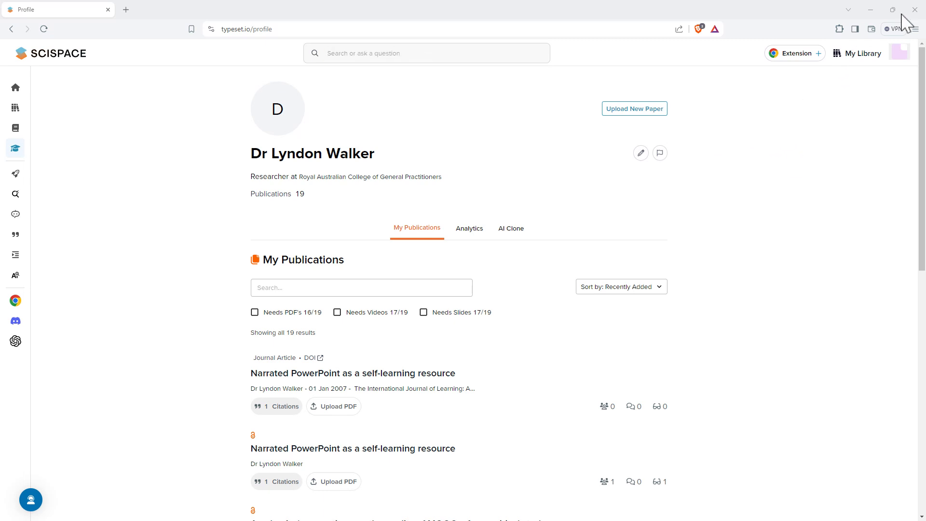